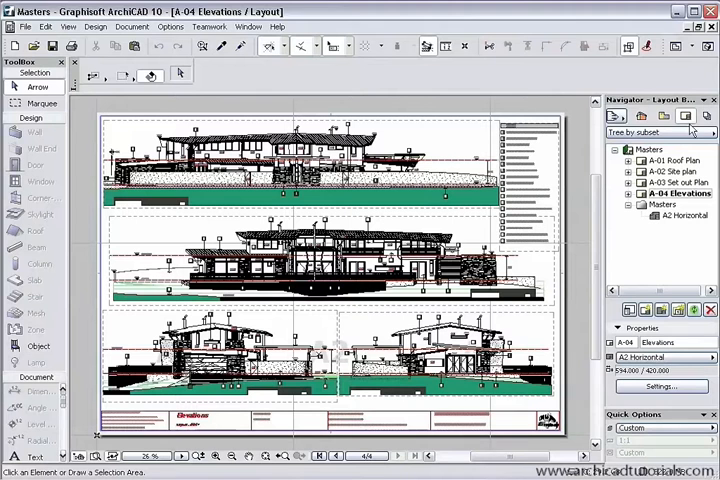
{"action": "mouse_move", "coordinate": [668, 203]}
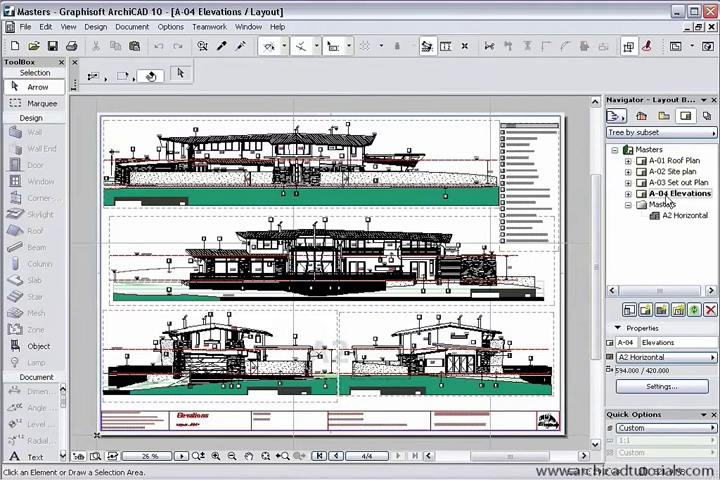
Step: Select the Masters folder in the Navigator Layout Book to reach New Master Layout
{"action": "left_click", "coordinate": [668, 182]}
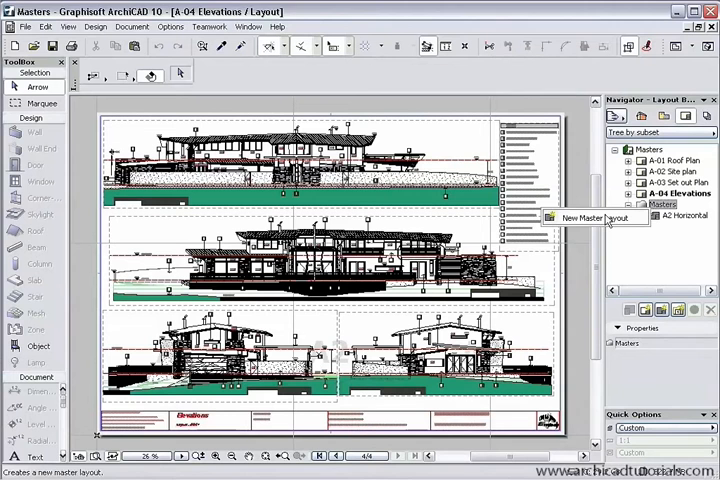
Step: Create a blank master layout named 'A1 Horizontal' in the Masters folder
{"action": "left_click", "coordinate": [586, 218]}
{"action": "type", "text": "A"}
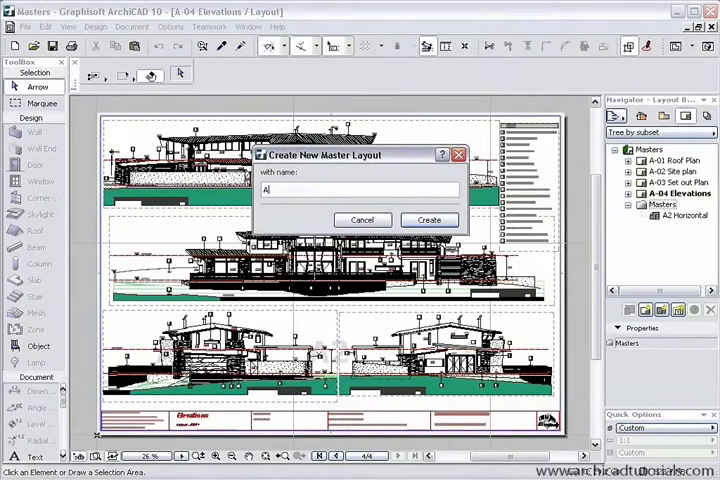
{"action": "type", "text": "1"}
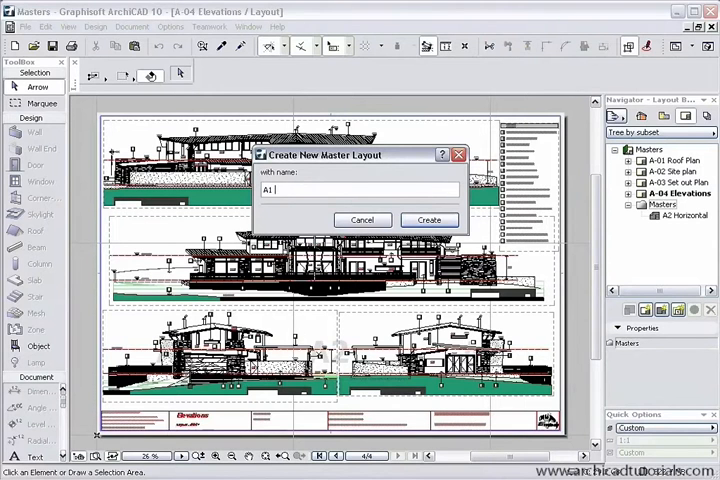
{"action": "type", "text": "Horizont"}
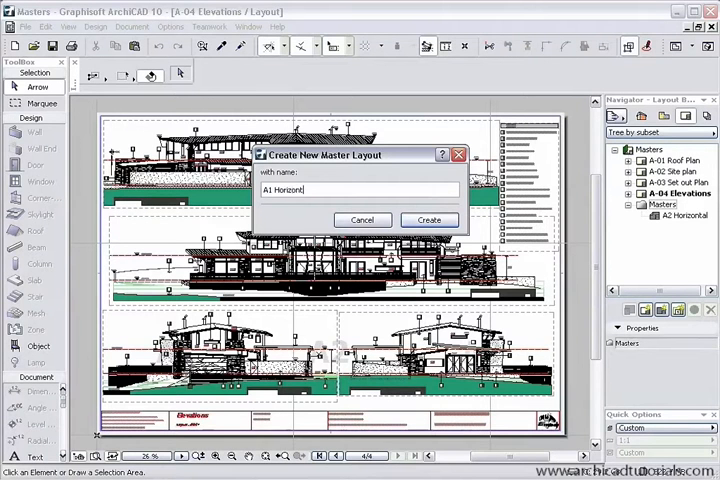
{"action": "left_click", "coordinate": [429, 219]}
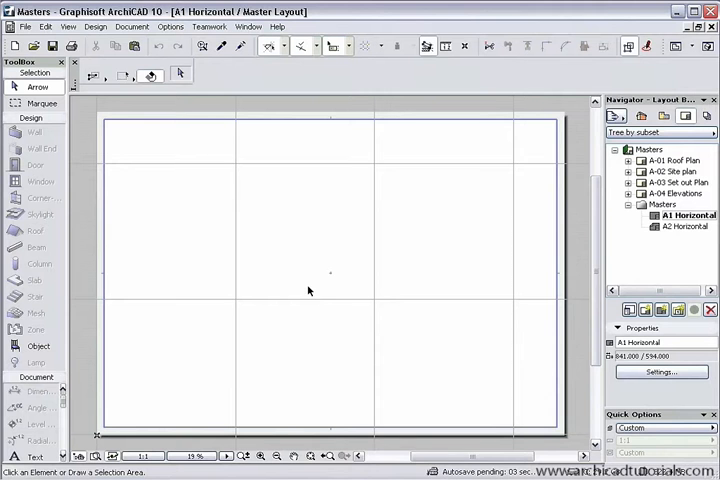
{"action": "mouse_move", "coordinate": [335, 279]}
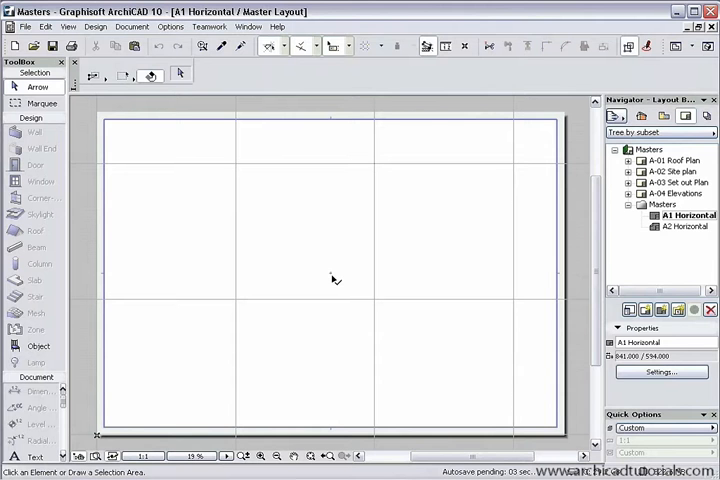
{"action": "mouse_move", "coordinate": [326, 280]}
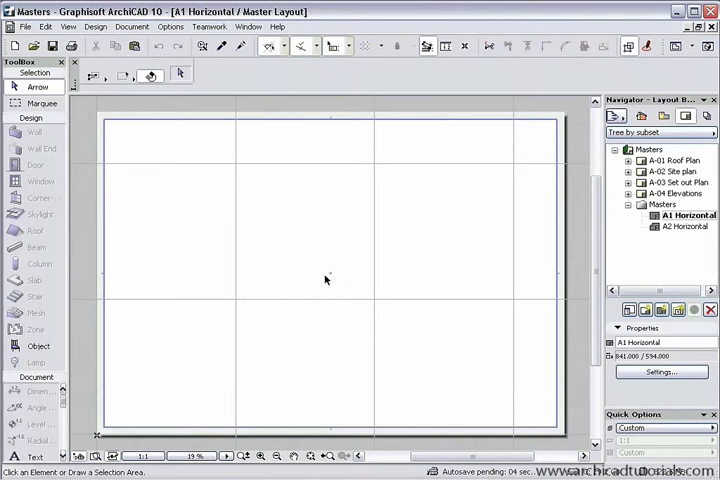
{"action": "mouse_move", "coordinate": [321, 283]}
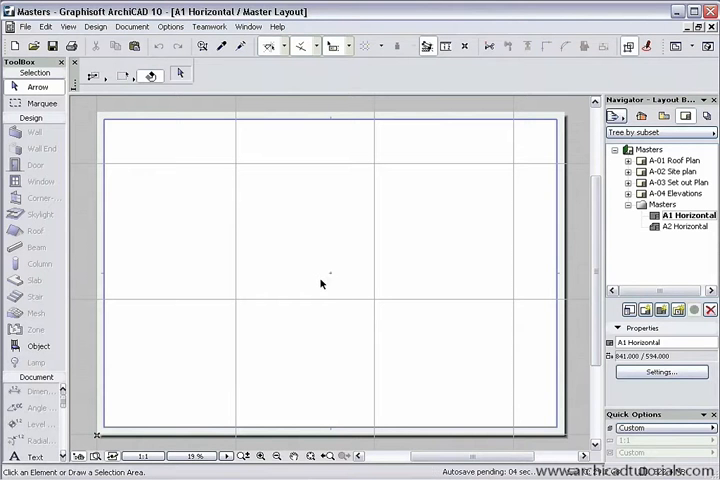
{"action": "mouse_move", "coordinate": [470, 255]}
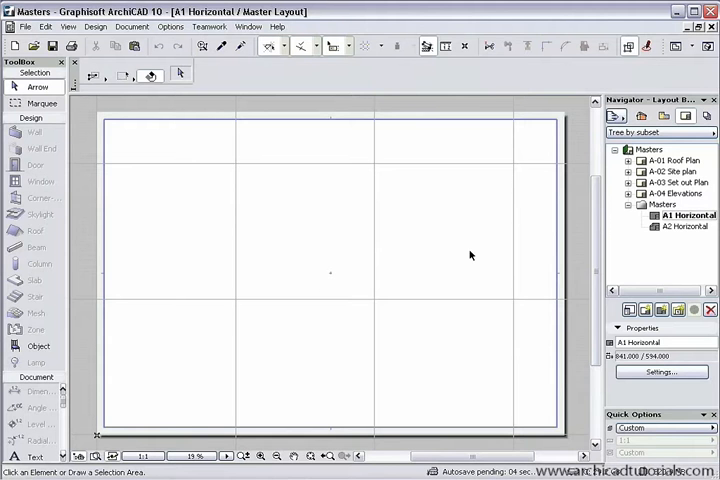
{"action": "mouse_move", "coordinate": [403, 291]}
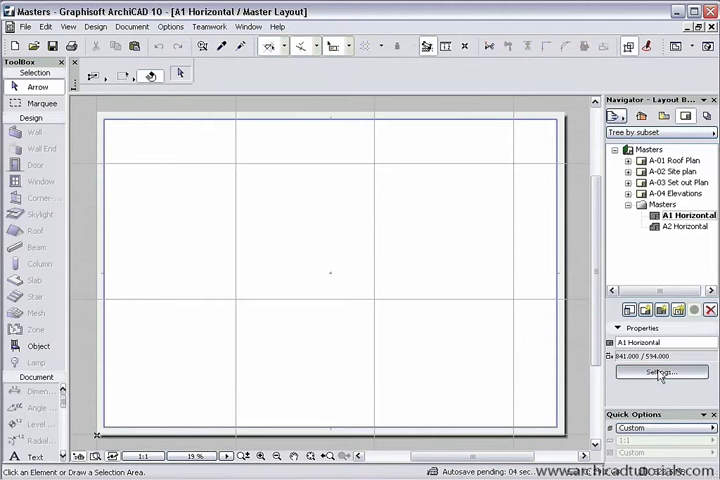
Step: Set the master's size to A1 (ISO) metric, landscape 841×594, with 15 mm margins
{"action": "left_click", "coordinate": [659, 372]}
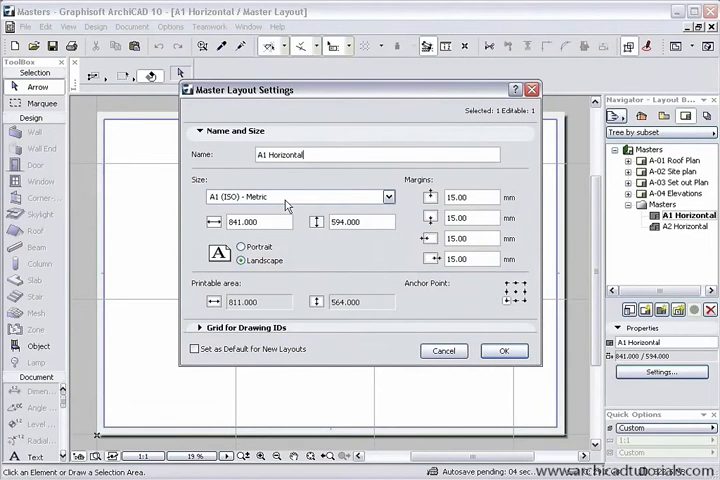
{"action": "mouse_move", "coordinate": [315, 150]}
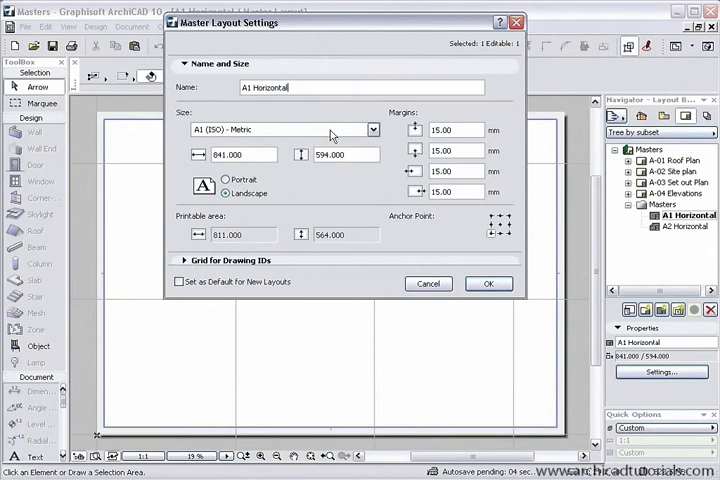
{"action": "left_click", "coordinate": [371, 130]}
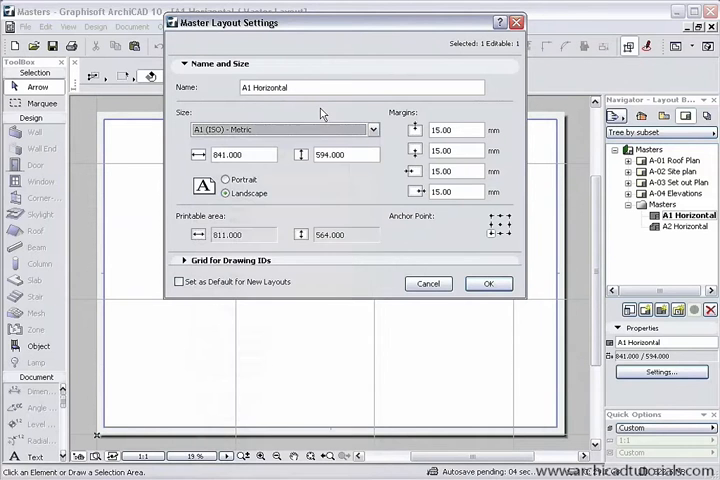
{"action": "triple_click", "coordinate": [240, 154]}
{"action": "type", "text": "520.000"}
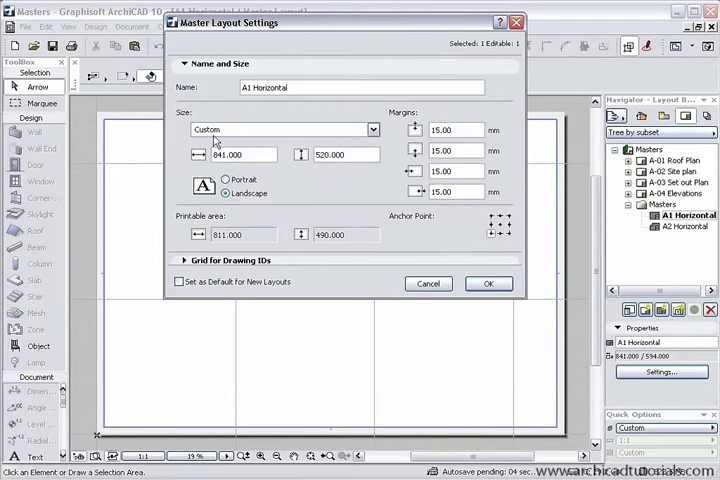
{"action": "left_click", "coordinate": [372, 130]}
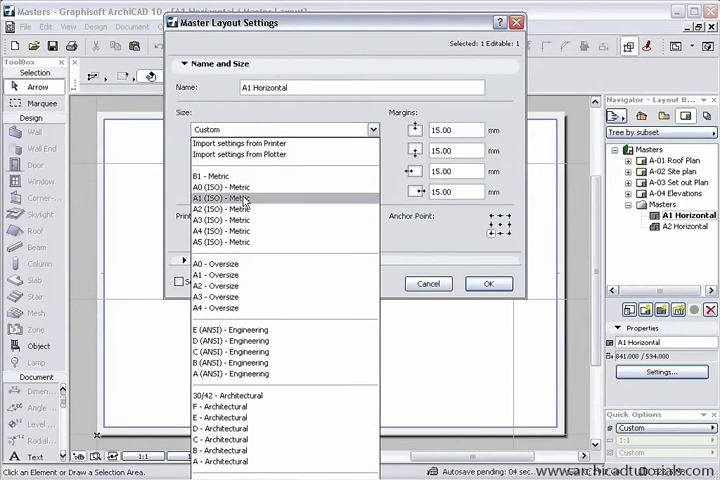
{"action": "left_click", "coordinate": [230, 198]}
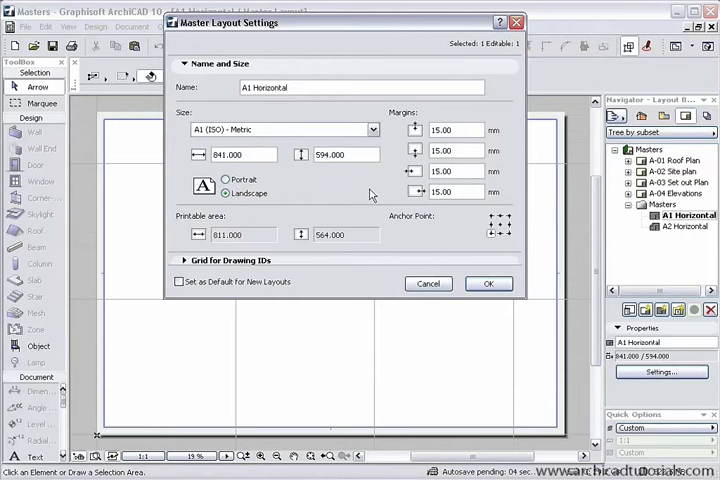
{"action": "left_click", "coordinate": [455, 130]}
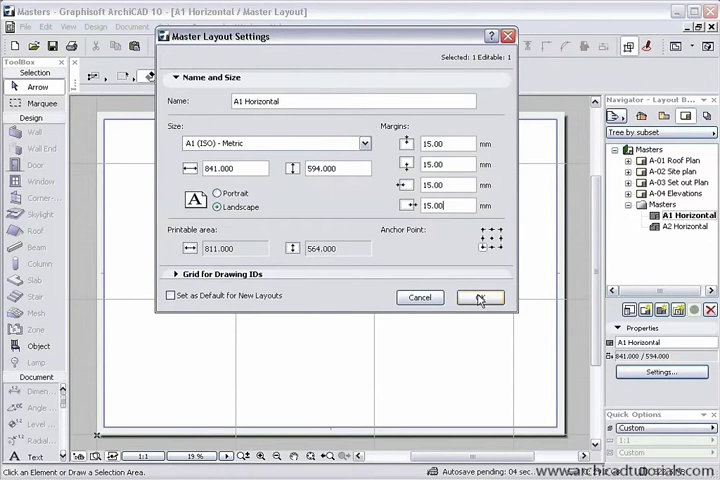
Step: Apply the A1 Horizontal settings and open the A2 Horizontal master to view its title block
{"action": "left_click", "coordinate": [480, 297]}
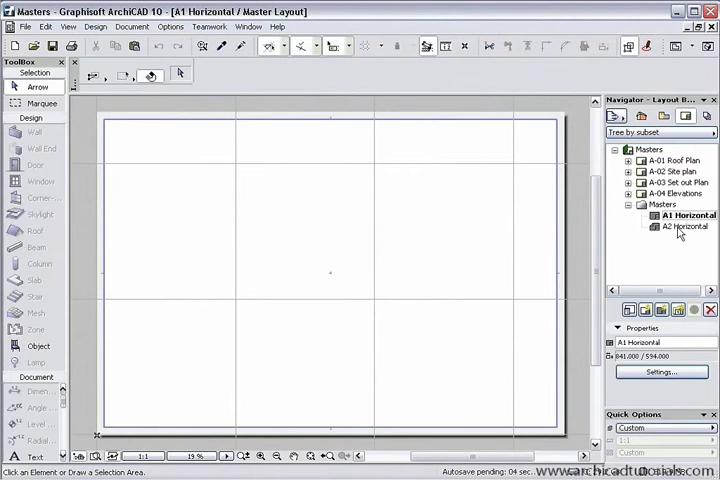
{"action": "double_click", "coordinate": [685, 226]}
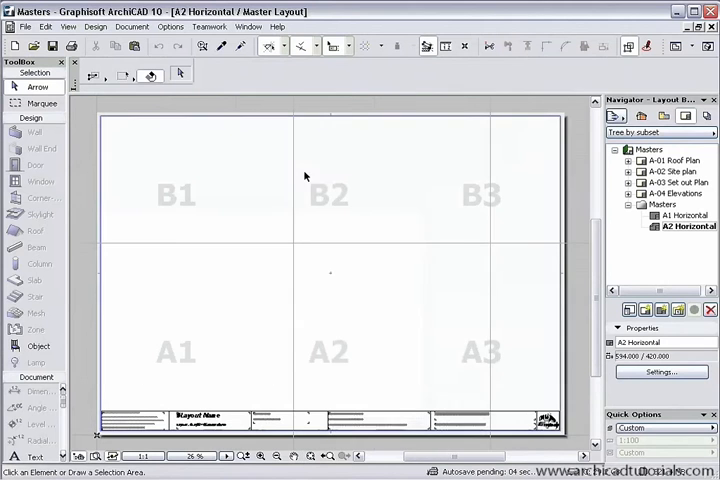
{"action": "mouse_move", "coordinate": [161, 198]}
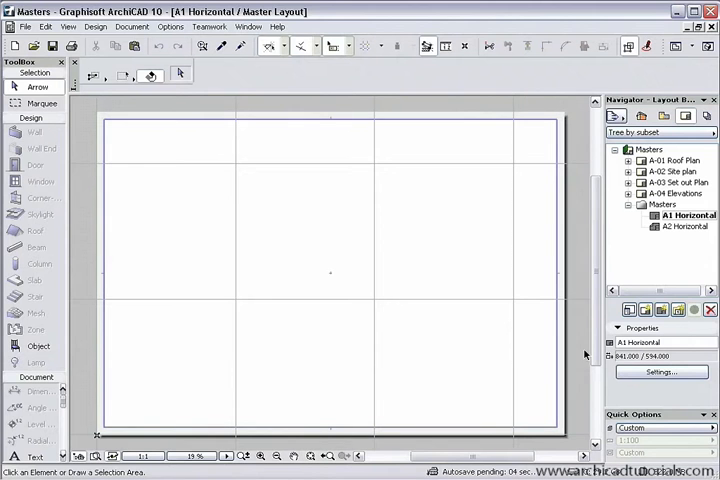
Step: Enable a 2×2 capital-letter drawing ID grid, right margin 100, hiding intersecting grid lines
{"action": "left_click", "coordinate": [659, 371]}
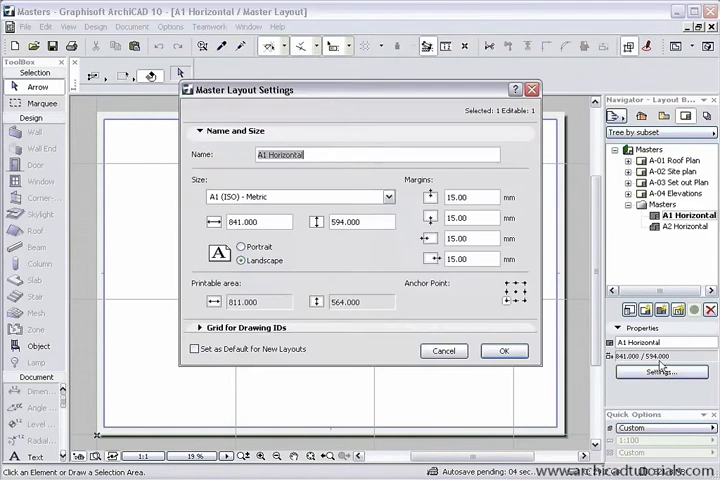
{"action": "mouse_move", "coordinate": [213, 140]}
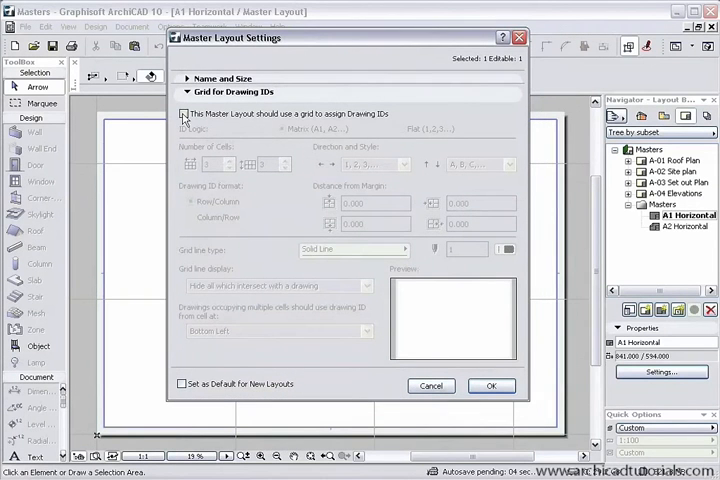
{"action": "left_click", "coordinate": [184, 113]}
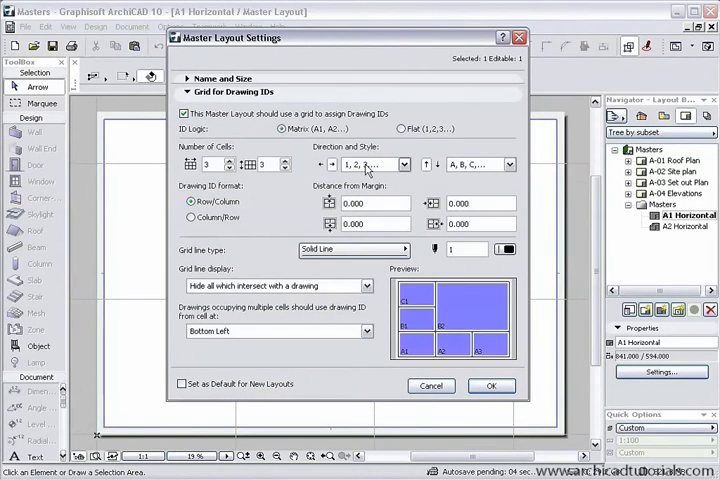
{"action": "left_click", "coordinate": [228, 168]}
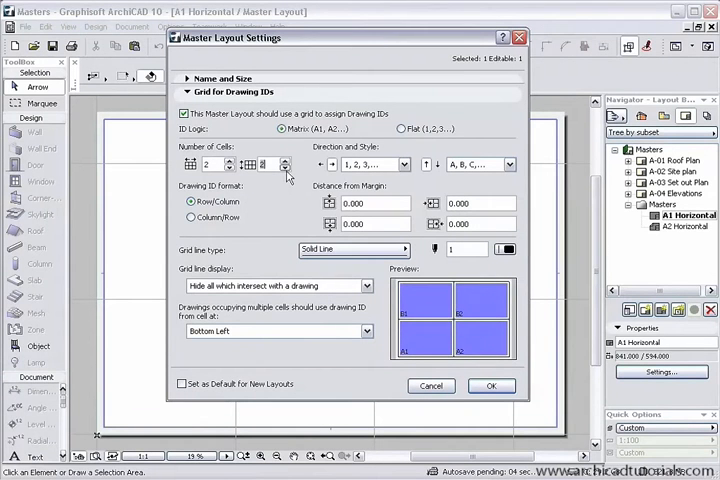
{"action": "mouse_move", "coordinate": [270, 200]}
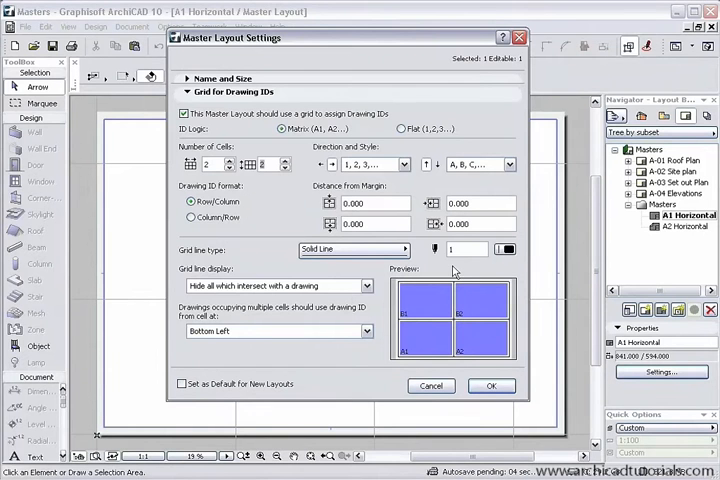
{"action": "left_click", "coordinate": [372, 164]}
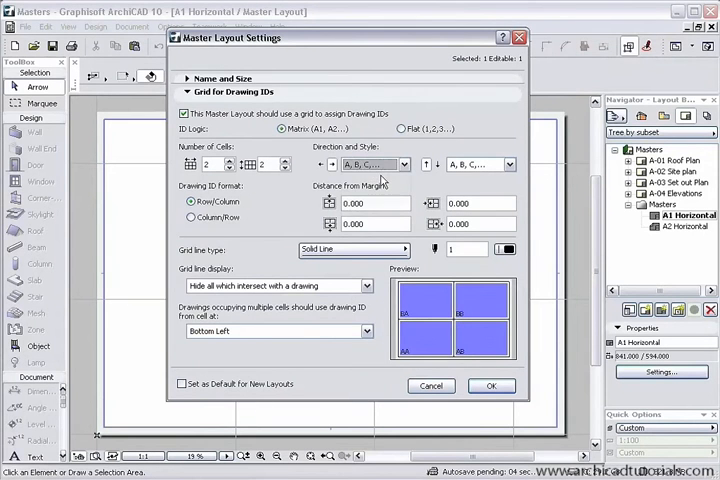
{"action": "left_click", "coordinate": [410, 164]}
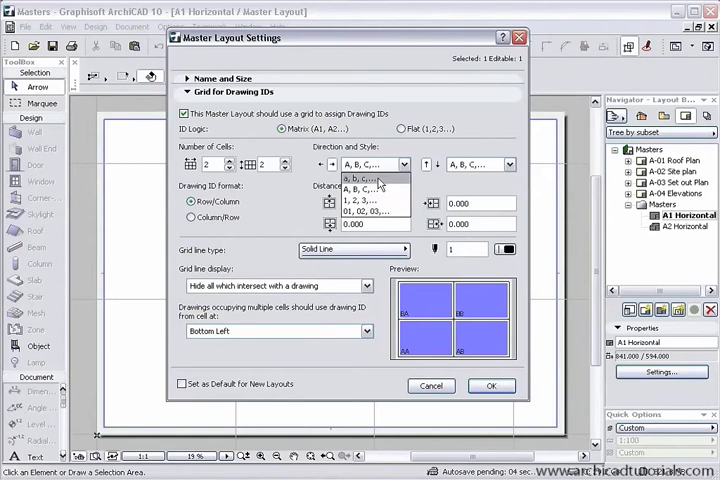
{"action": "left_click", "coordinate": [360, 188]}
{"action": "type", "text": "100"}
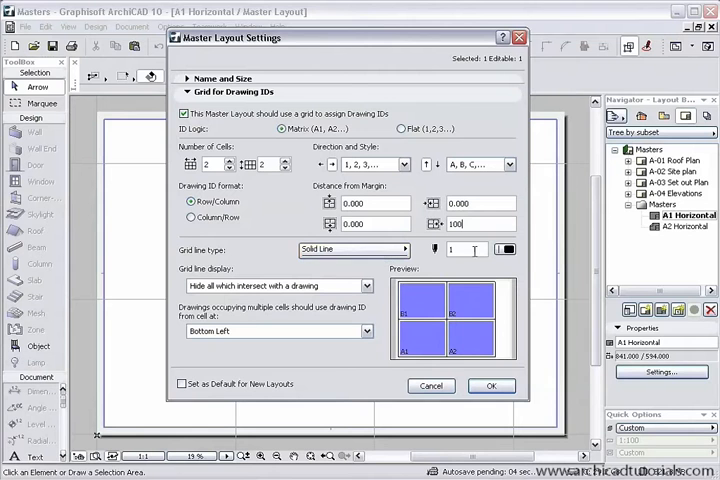
{"action": "left_click", "coordinate": [366, 285]}
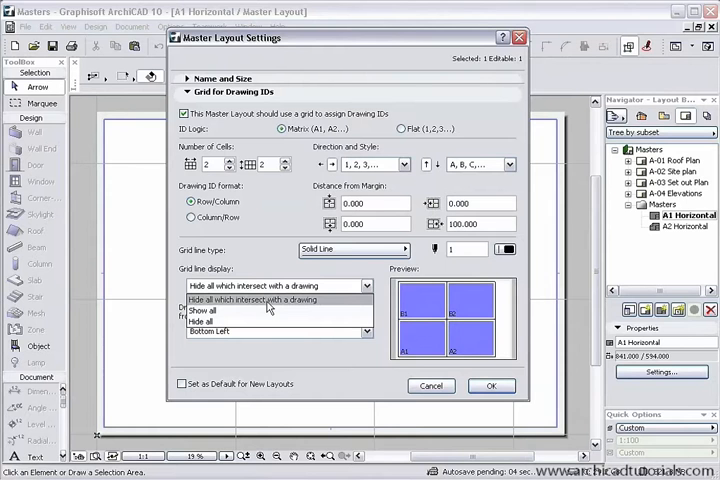
{"action": "left_click", "coordinate": [267, 299]}
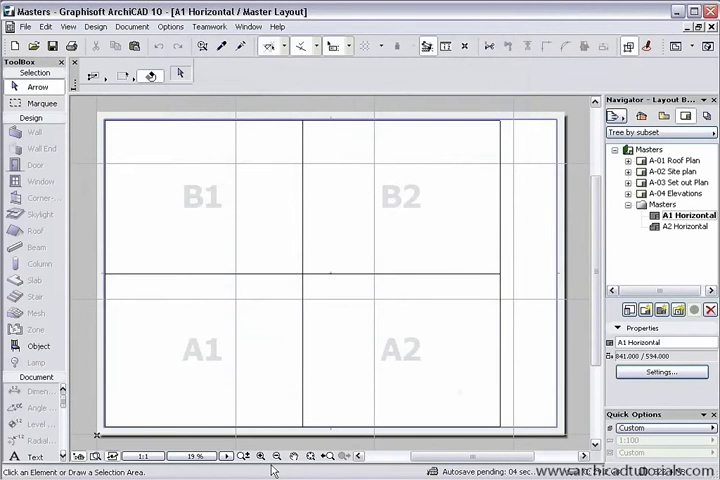
{"action": "mouse_move", "coordinate": [463, 310]}
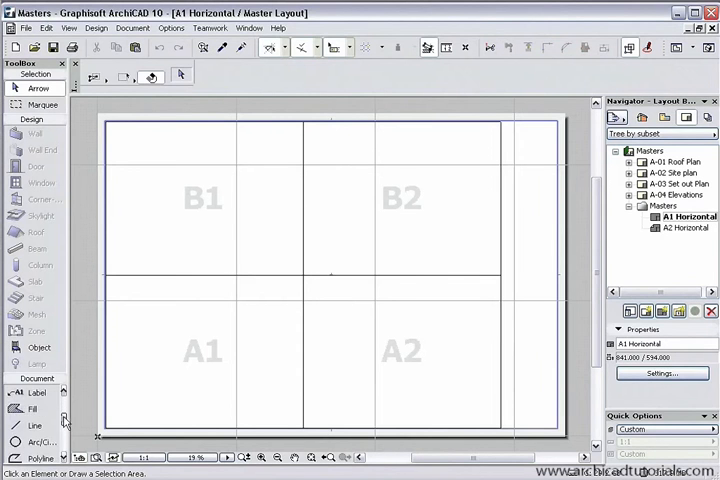
{"action": "scroll", "scroll_direction": "down", "scroll_amount": 3}
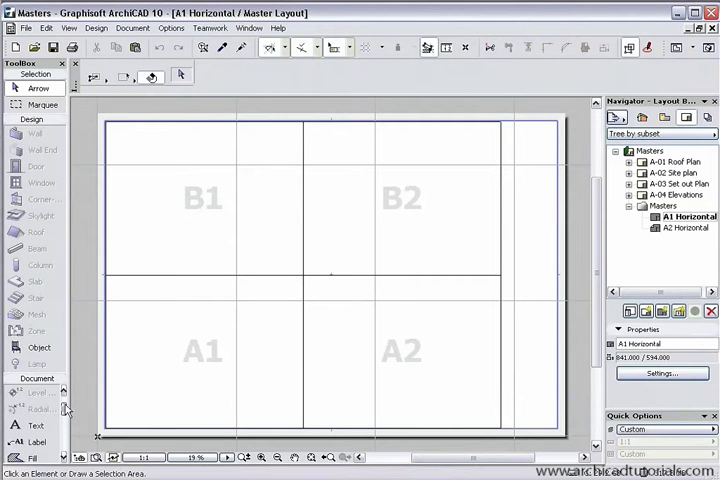
{"action": "scroll", "scroll_direction": "down", "scroll_amount": 3}
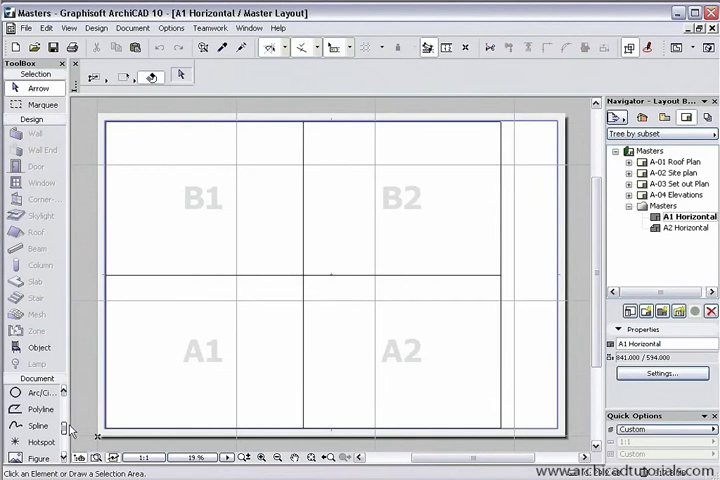
{"action": "scroll", "scroll_direction": "down", "scroll_amount": 3}
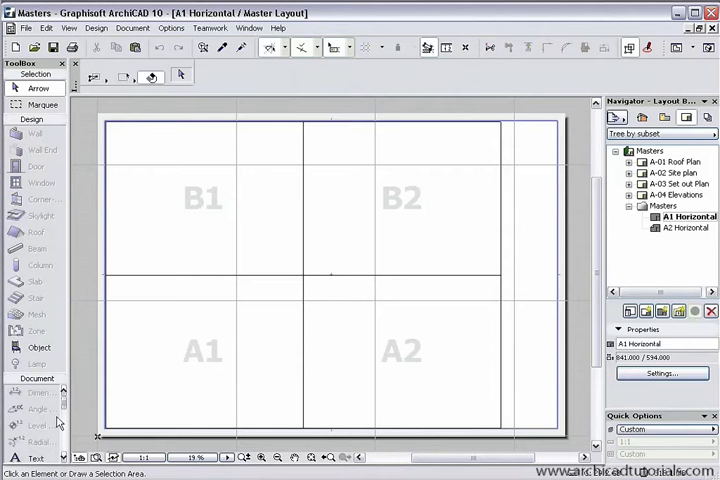
{"action": "scroll", "scroll_direction": "down", "scroll_amount": 3}
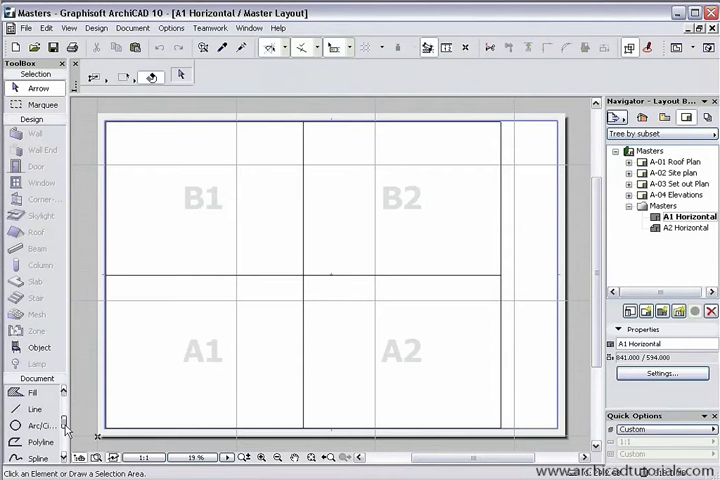
Step: Choose the Polyline tool with the Rectangle geometry method for the title block boxes
{"action": "left_click", "coordinate": [39, 409]}
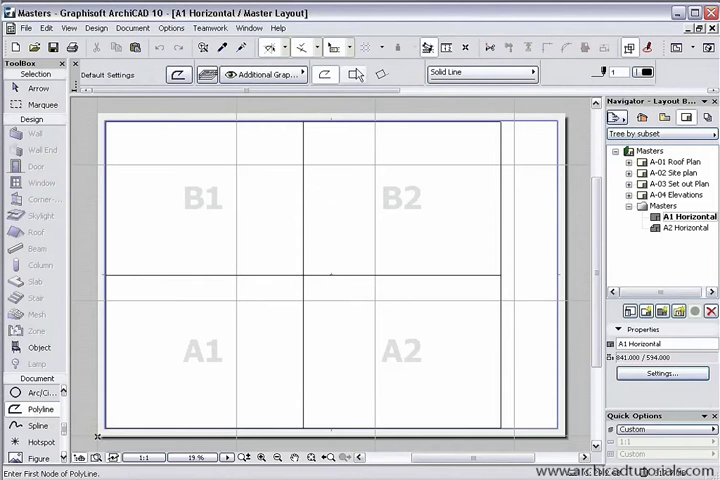
{"action": "left_click", "coordinate": [353, 73]}
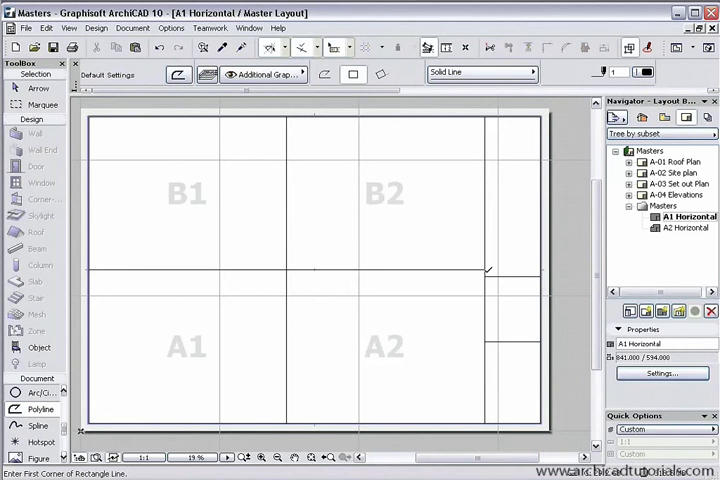
{"action": "mouse_move", "coordinate": [676, 231]}
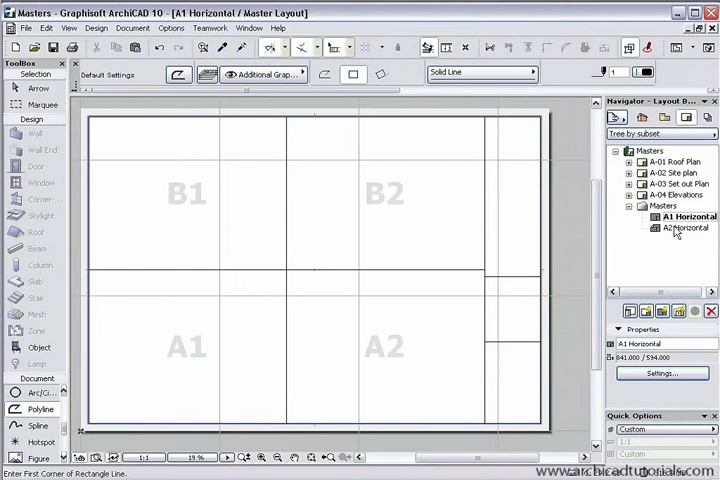
Step: Paste the builder's disclaimer note from A2 Horizontal into an A1 title block panel
{"action": "left_click", "coordinate": [683, 228]}
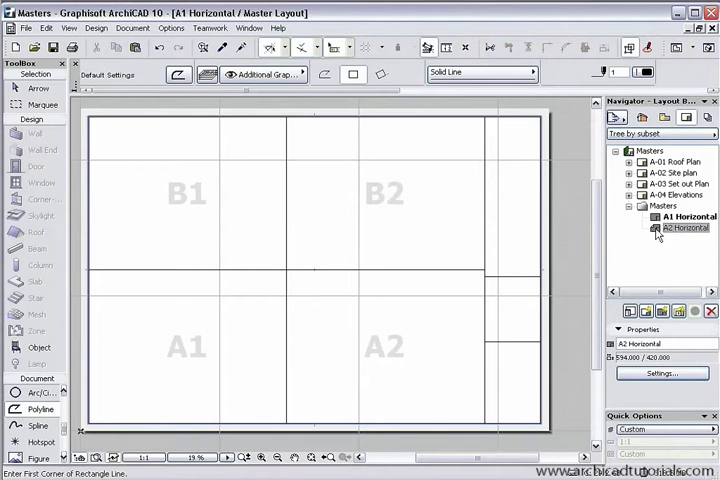
{"action": "double_click", "coordinate": [687, 227]}
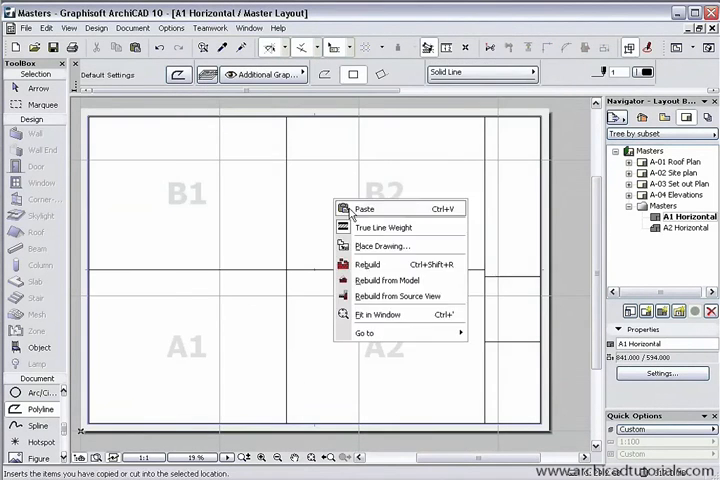
{"action": "left_click", "coordinate": [364, 208]}
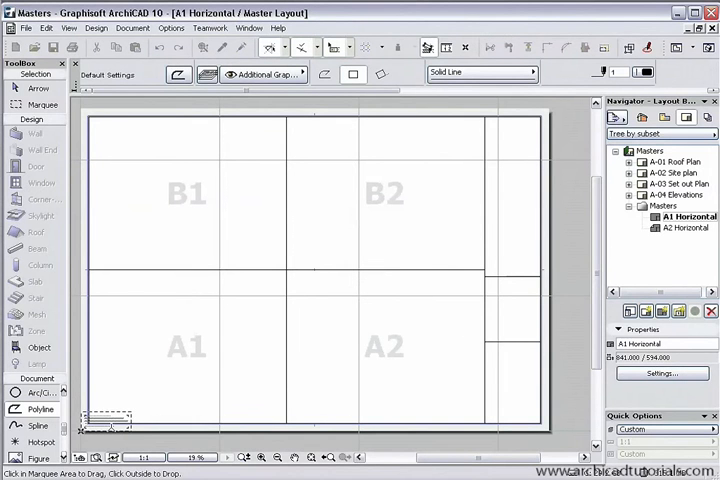
{"action": "left_click_drag", "start_coordinate": [110, 418], "coordinate": [510, 290]}
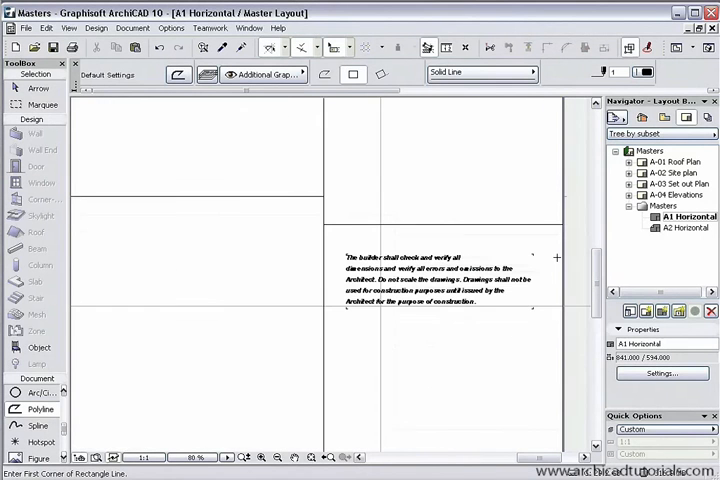
{"action": "left_click", "coordinate": [430, 280]}
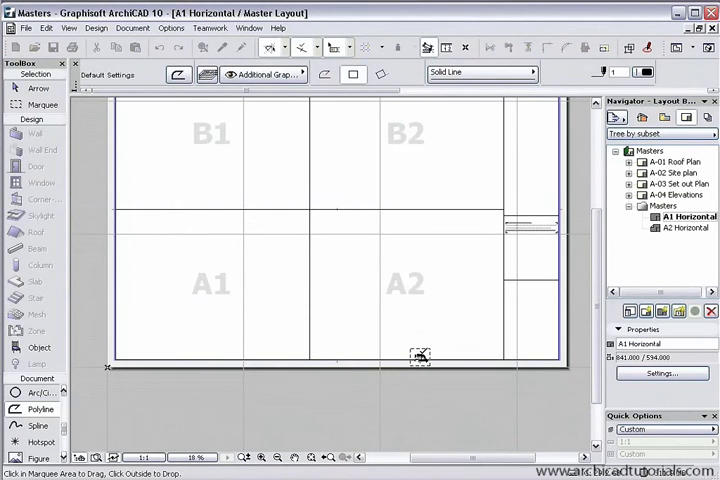
Step: Move the pasted Animation logo to the top of the title block strip
{"action": "left_click_drag", "start_coordinate": [420, 355], "coordinate": [545, 245]}
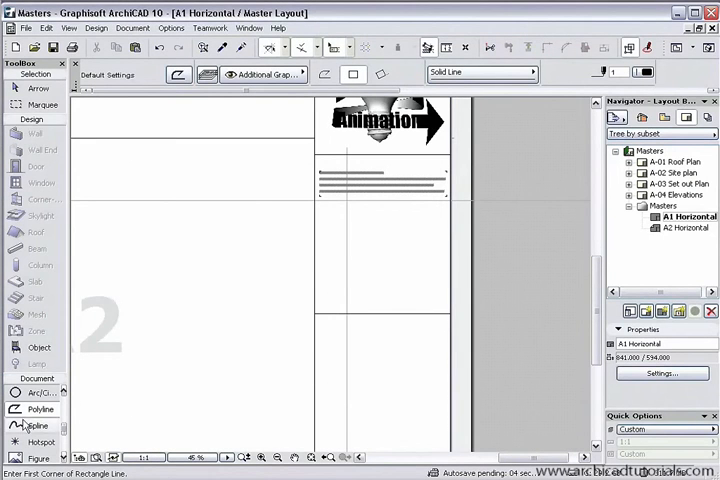
Step: Return polylines to node-by-node mode and select the Text tool for the title block
{"action": "left_click", "coordinate": [37, 409]}
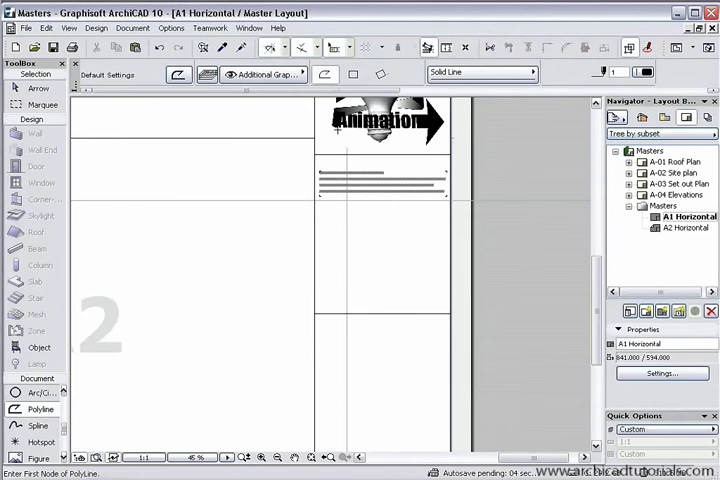
{"action": "left_click", "coordinate": [450, 205]}
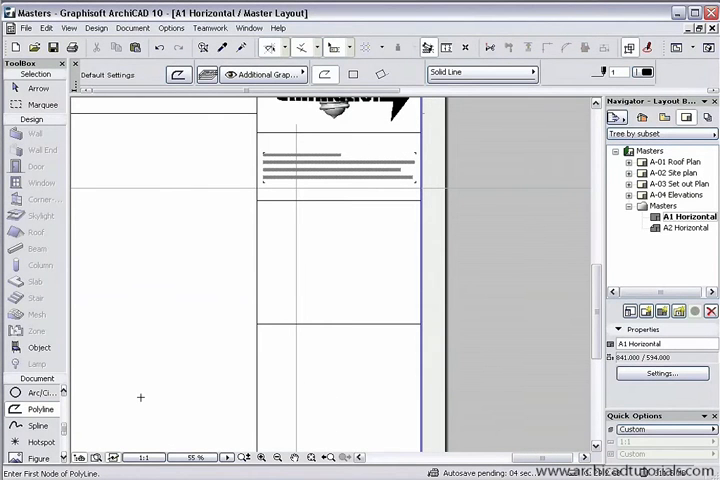
{"action": "scroll", "scroll_direction": "down", "scroll_amount": 3}
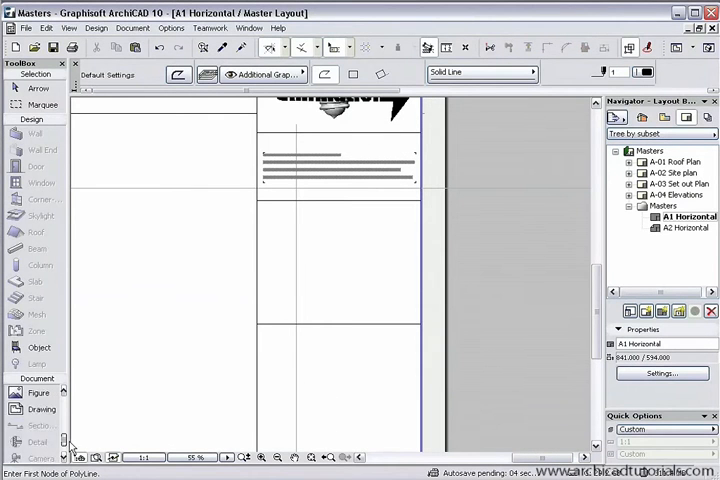
{"action": "scroll", "scroll_direction": "down", "scroll_amount": 3}
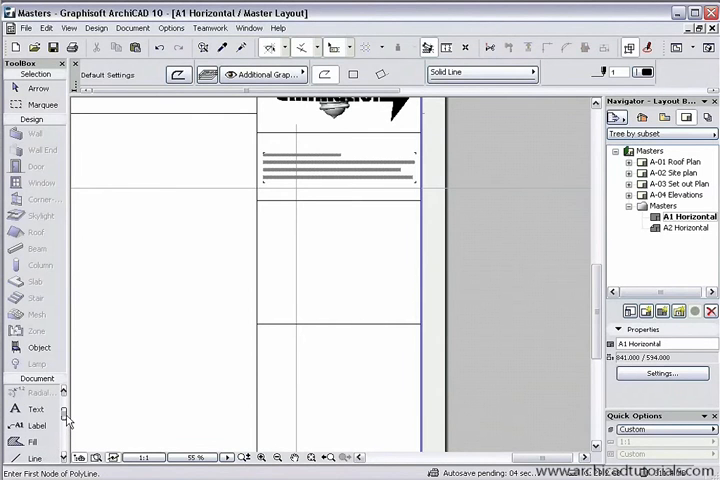
{"action": "left_click", "coordinate": [35, 409]}
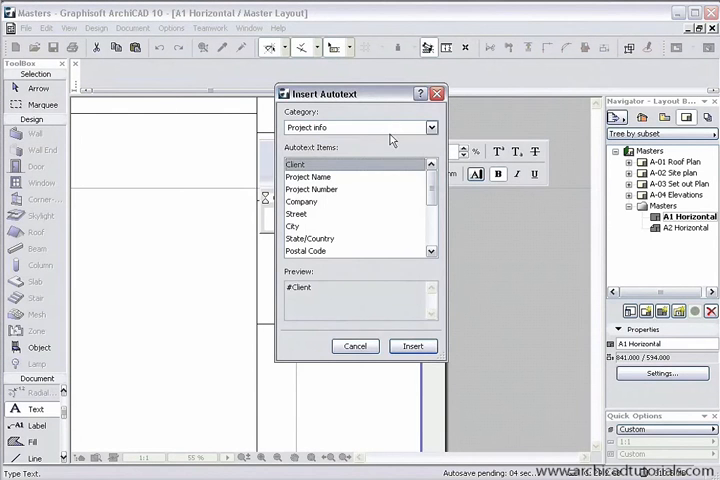
Step: Insert Layout Name, Layout ID and Subset Name autotext into the title block
{"action": "left_click", "coordinate": [431, 127]}
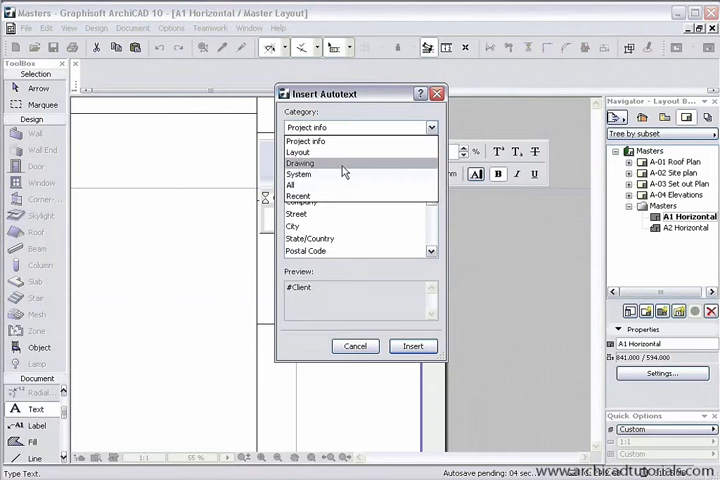
{"action": "mouse_move", "coordinate": [330, 174]}
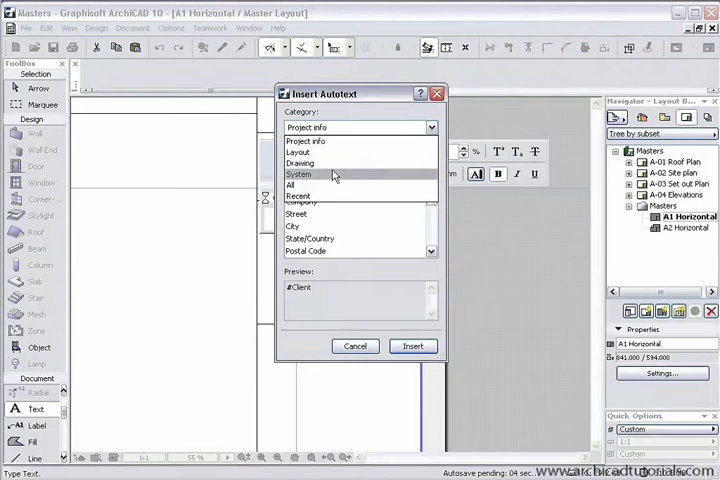
{"action": "left_click", "coordinate": [298, 152]}
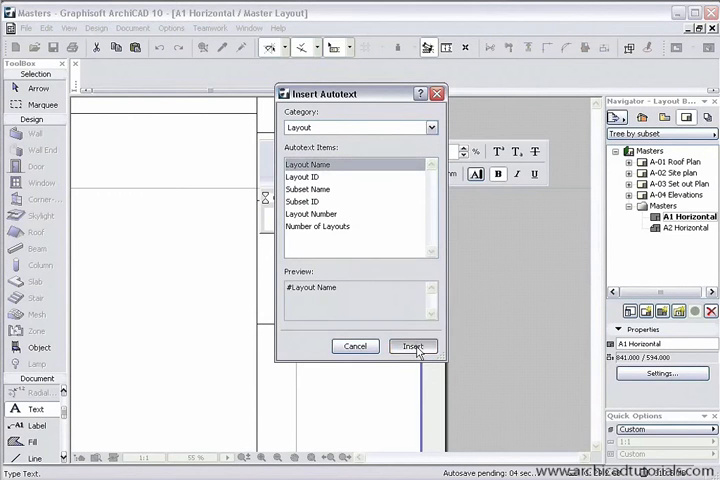
{"action": "left_click", "coordinate": [412, 346]}
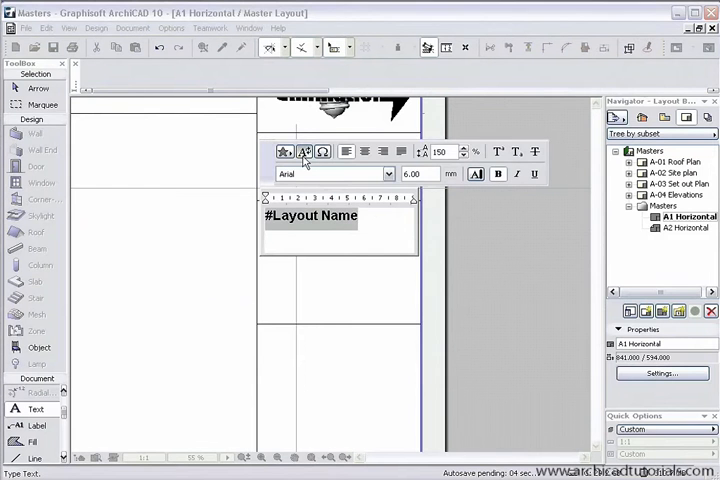
{"action": "left_click", "coordinate": [322, 151]}
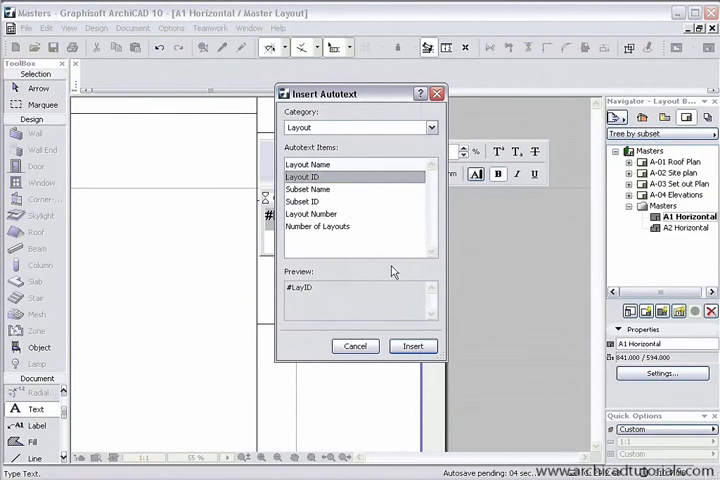
{"action": "left_click", "coordinate": [413, 345]}
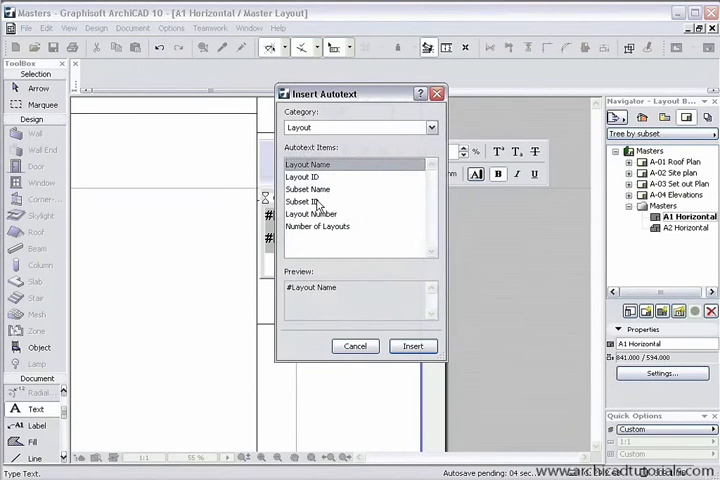
{"action": "left_click", "coordinate": [303, 201]}
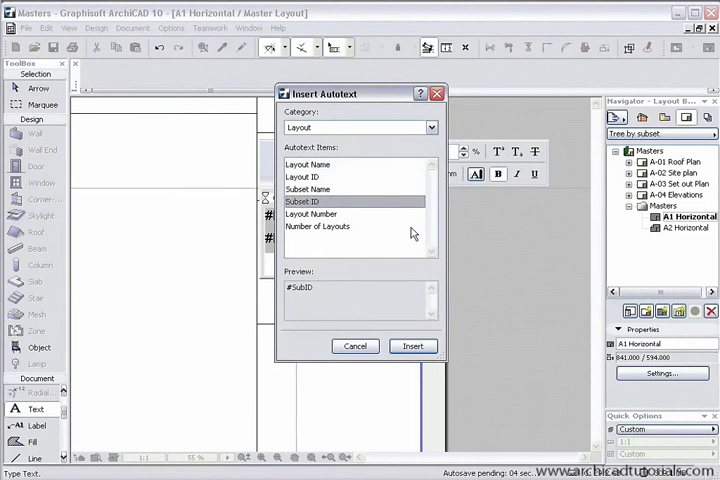
{"action": "mouse_move", "coordinate": [330, 190]}
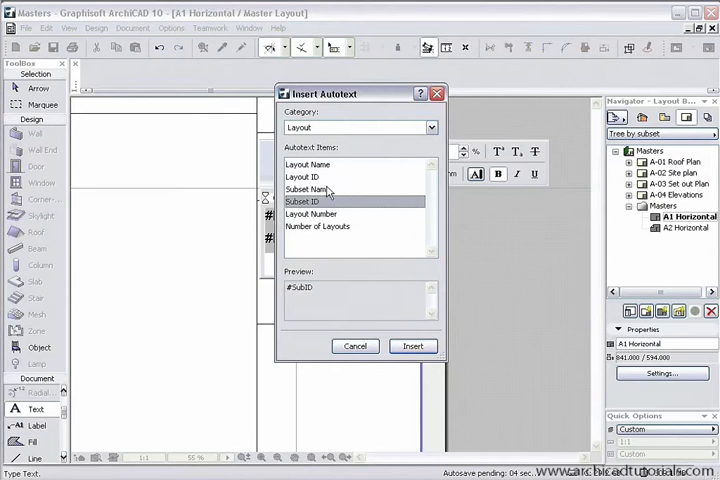
{"action": "left_click", "coordinate": [308, 189]}
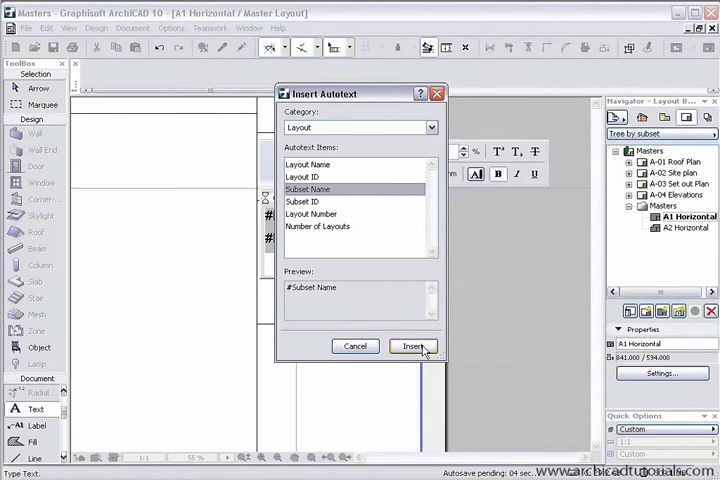
{"action": "left_click", "coordinate": [412, 346]}
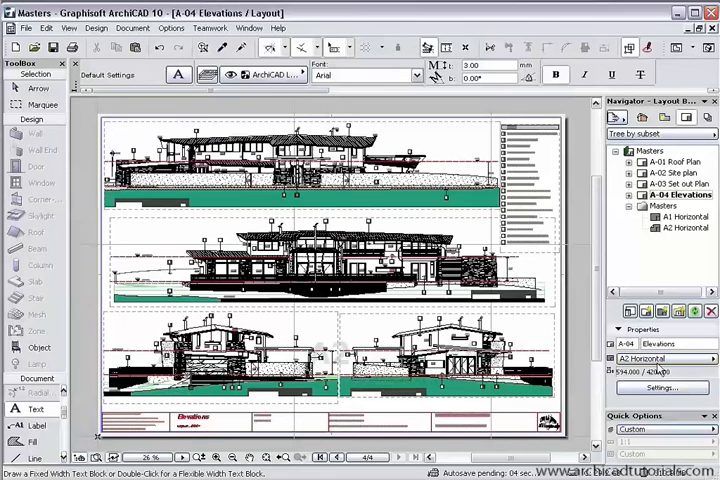
Step: Set the A-04 Elevations layout's master to A1 Horizontal
{"action": "left_click", "coordinate": [655, 358]}
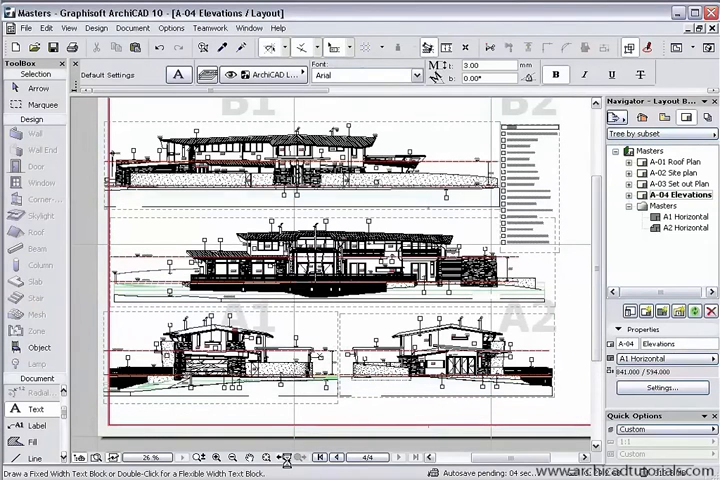
{"action": "mouse_move", "coordinate": [285, 461]}
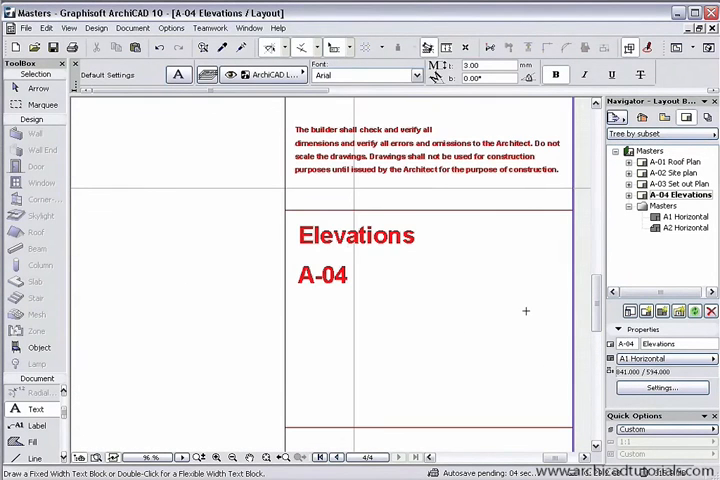
{"action": "mouse_move", "coordinate": [381, 276]}
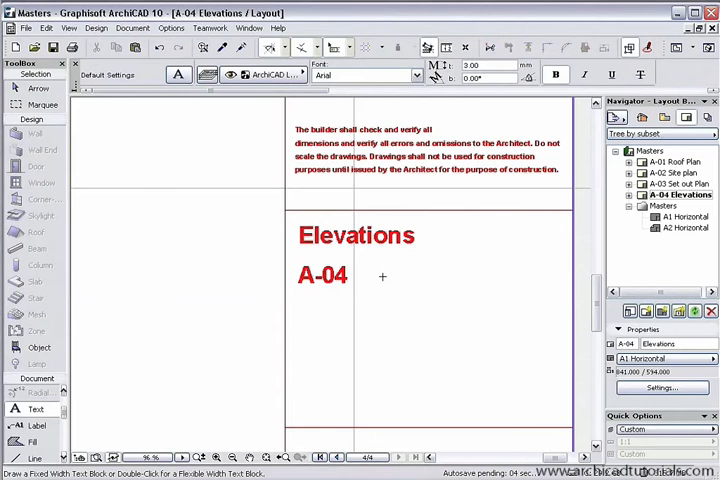
{"action": "mouse_move", "coordinate": [619, 209]}
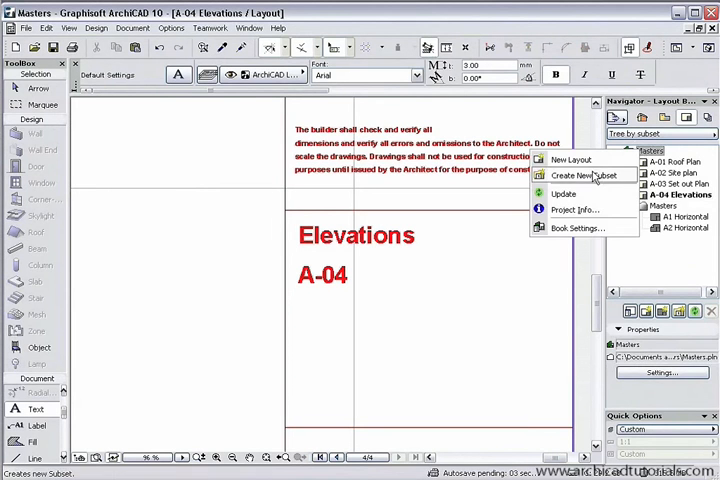
Step: Create a Plans subset in the layout book and move the plan layouts into it
{"action": "left_click", "coordinate": [584, 175]}
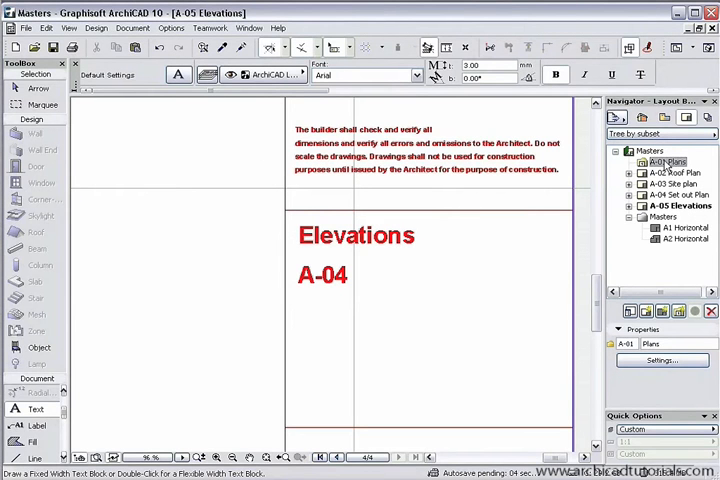
{"action": "left_click", "coordinate": [680, 194]}
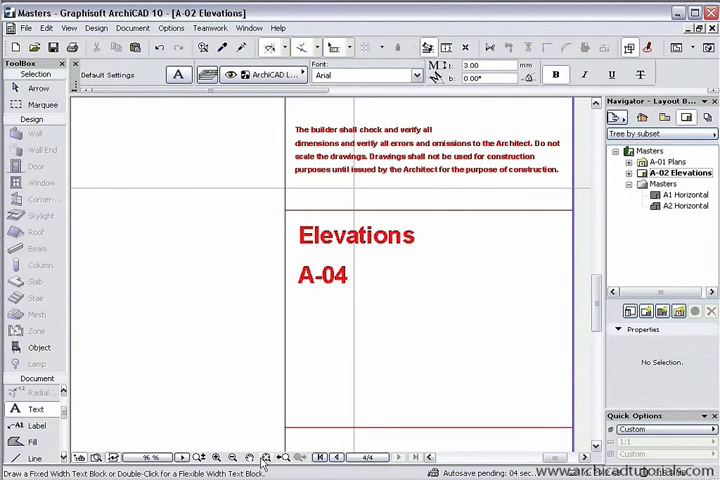
{"action": "mouse_move", "coordinate": [265, 458]}
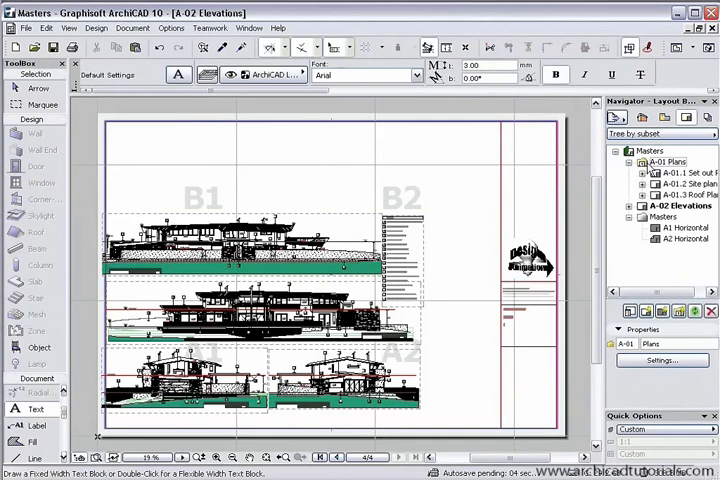
Step: Expand the A-01 Plans subset, open Site plan, then open the A1 Horizontal master
{"action": "left_click", "coordinate": [685, 184]}
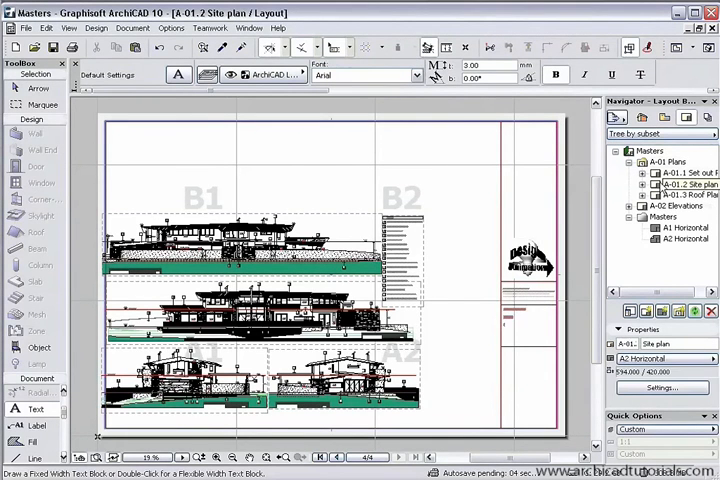
{"action": "double_click", "coordinate": [680, 184]}
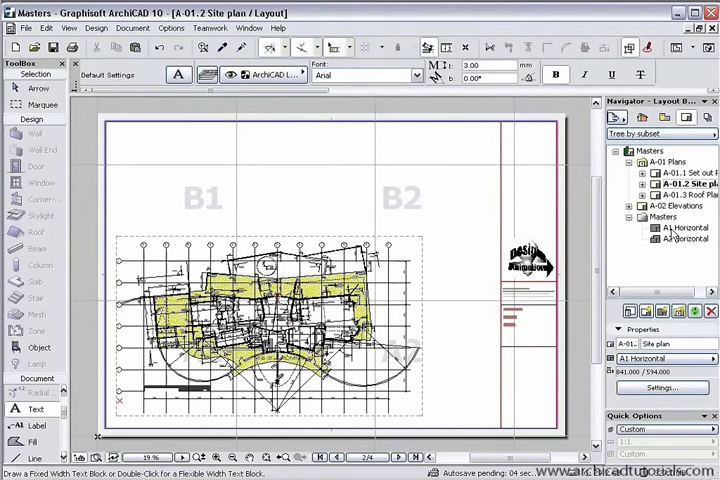
{"action": "double_click", "coordinate": [684, 227]}
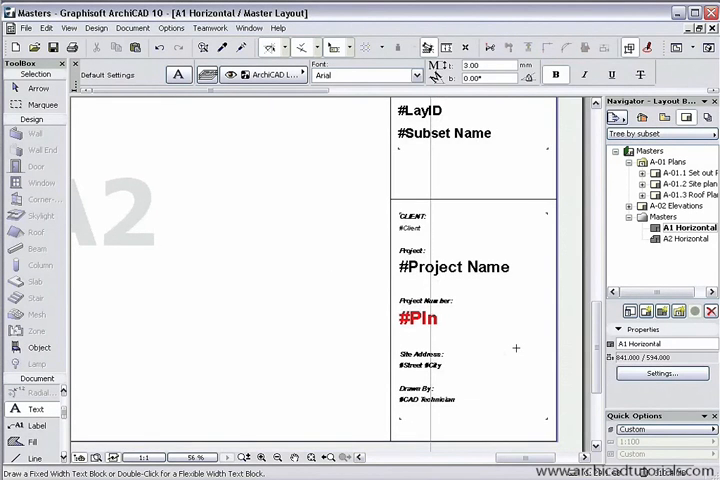
{"action": "left_click_drag", "start_coordinate": [187, 283], "coordinate": [283, 311]}
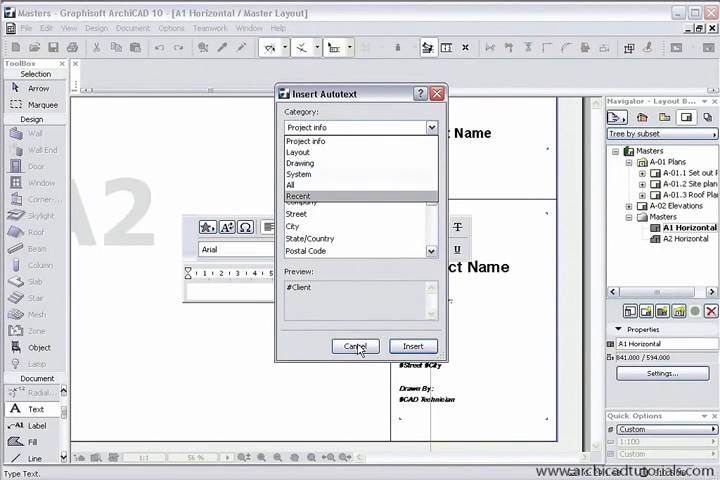
{"action": "left_click", "coordinate": [354, 346]}
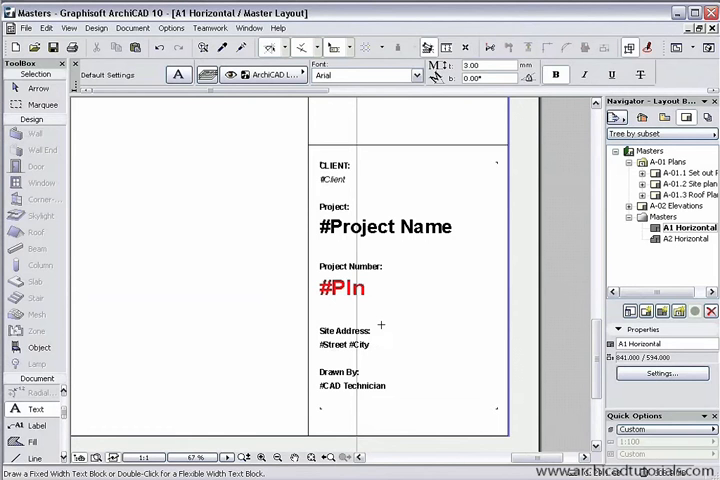
Step: Fill in Project Info: Addition To Lake House, number A187, Melbourne address
{"action": "left_click", "coordinate": [25, 27]}
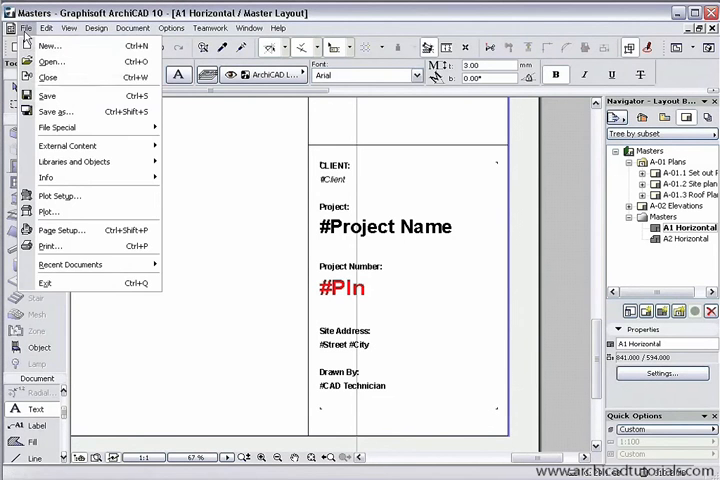
{"action": "left_click", "coordinate": [45, 177]}
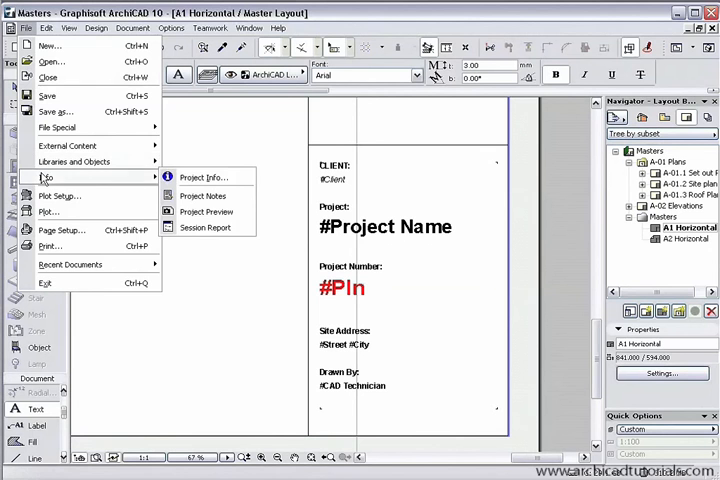
{"action": "left_click", "coordinate": [202, 177]}
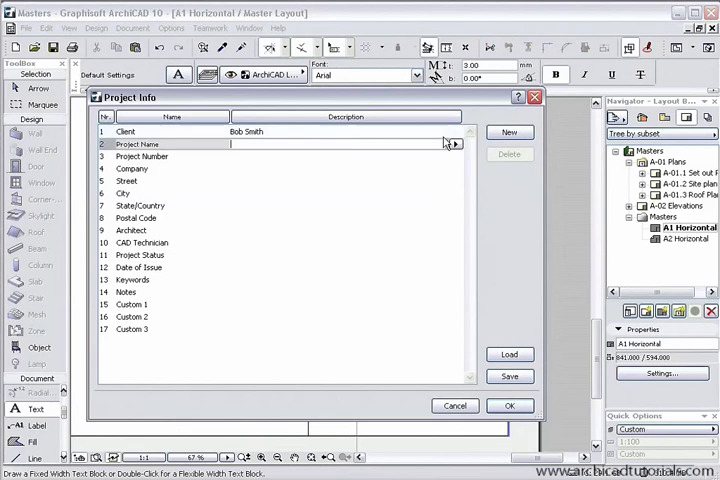
{"action": "type", "text": "A"}
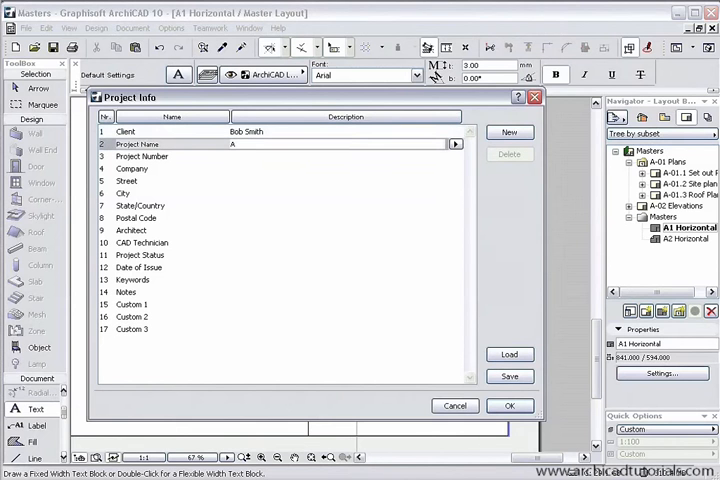
{"action": "type", "text": "Addition 1"}
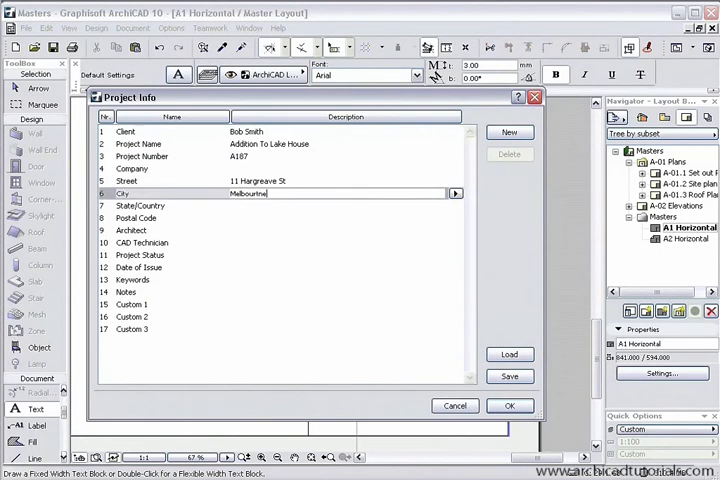
{"action": "key", "text": "BackSpace"}
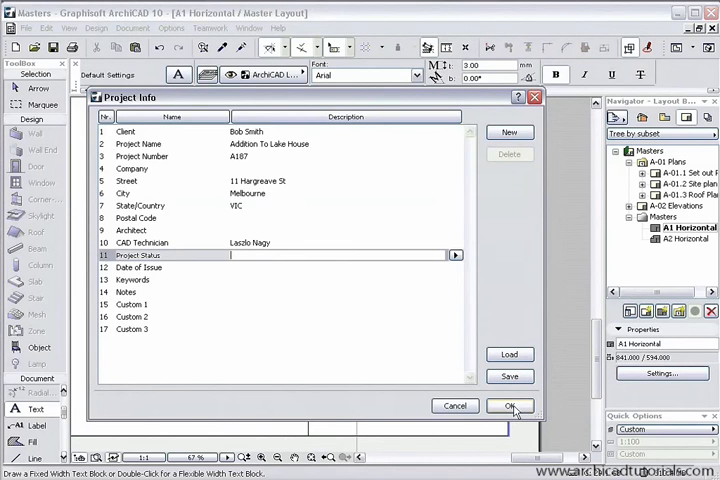
{"action": "left_click", "coordinate": [510, 405]}
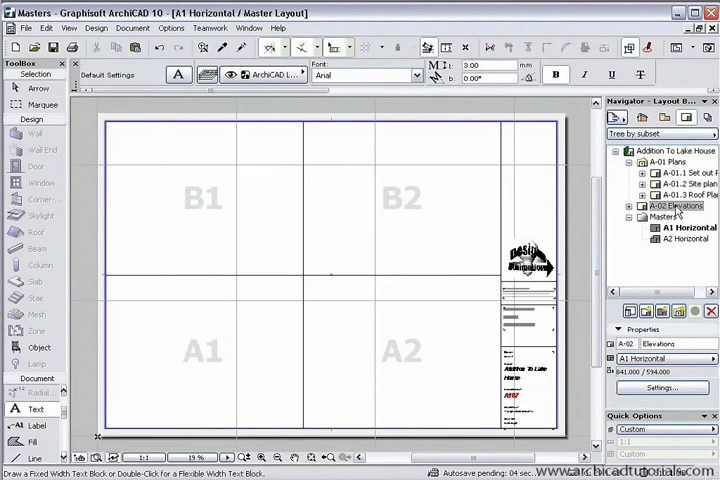
Step: Check the Elevations and Roof Plan layouts' title blocks, then return to Elevations
{"action": "double_click", "coordinate": [660, 205]}
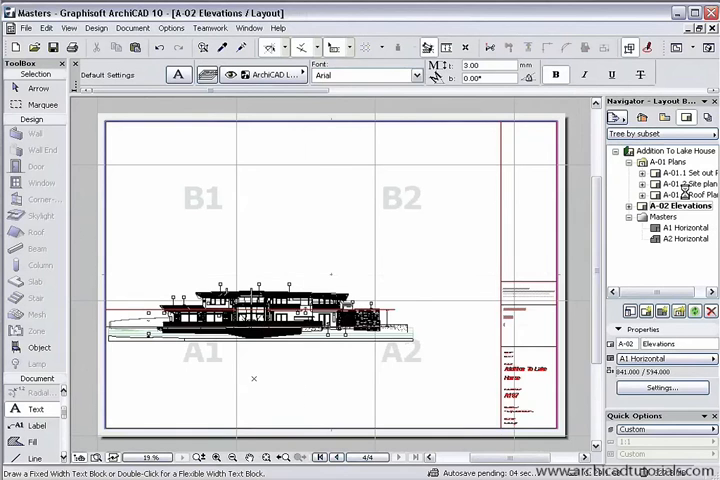
{"action": "left_click", "coordinate": [690, 195]}
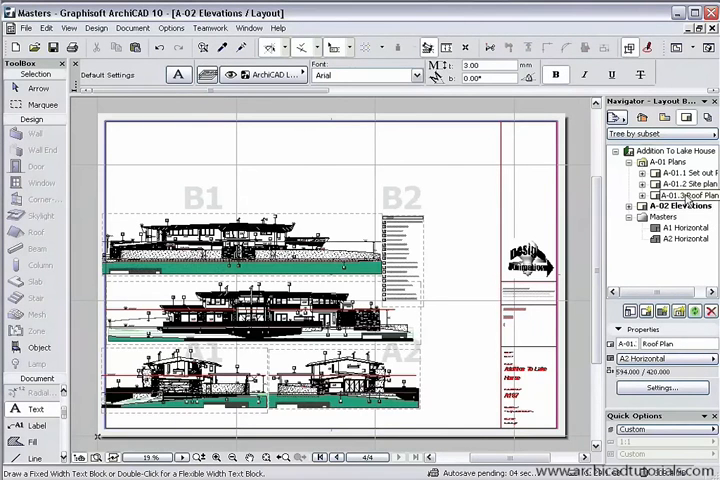
{"action": "double_click", "coordinate": [691, 196]}
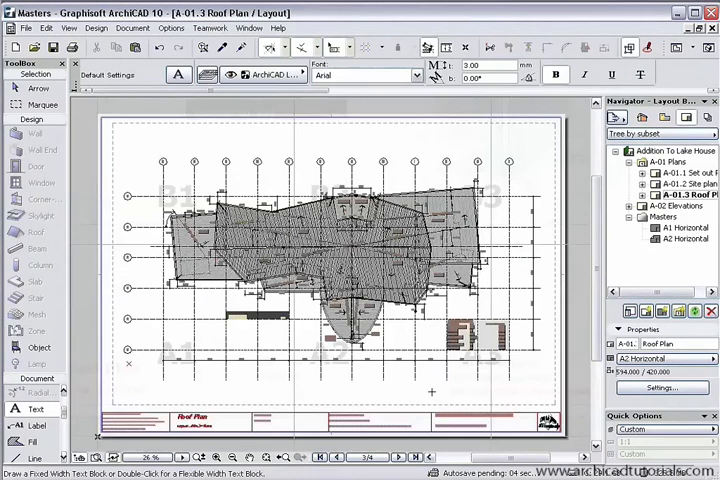
{"action": "left_click", "coordinate": [678, 206]}
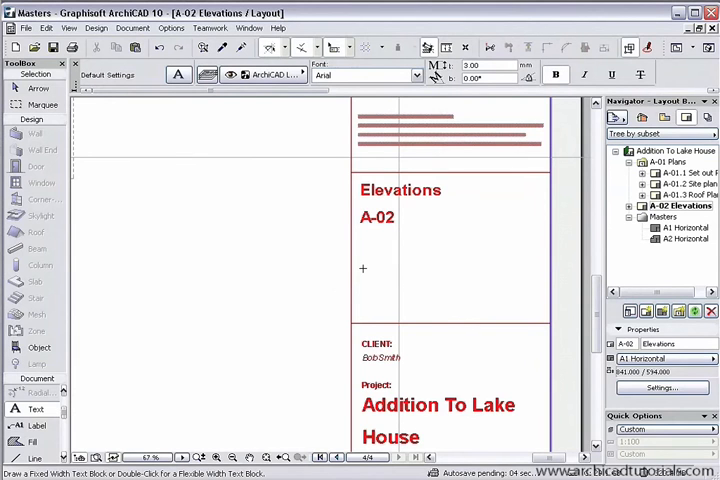
{"action": "left_click", "coordinate": [687, 228]}
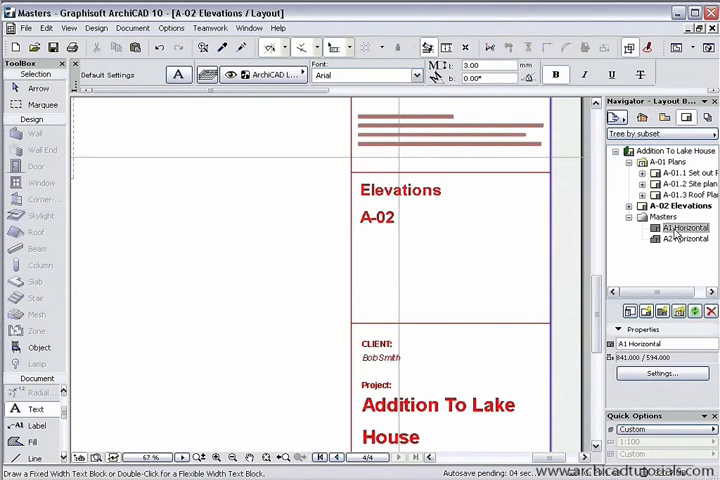
Step: Insert Drawing Scale autotext into the master title block, reading Scale: 1:###
{"action": "double_click", "coordinate": [688, 228]}
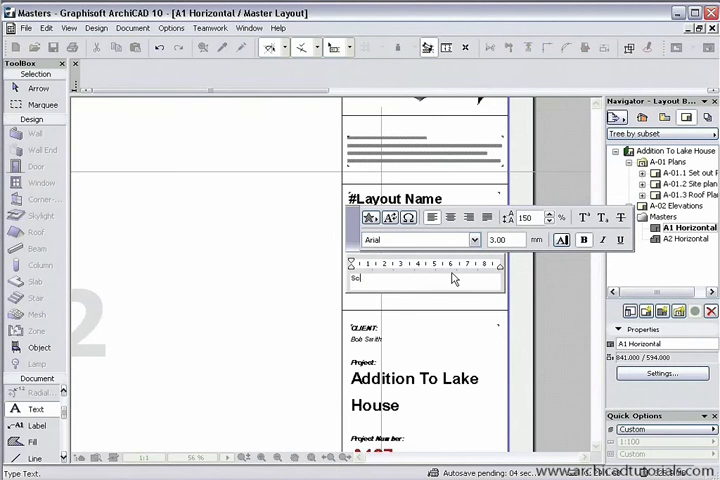
{"action": "type", "text": "a"}
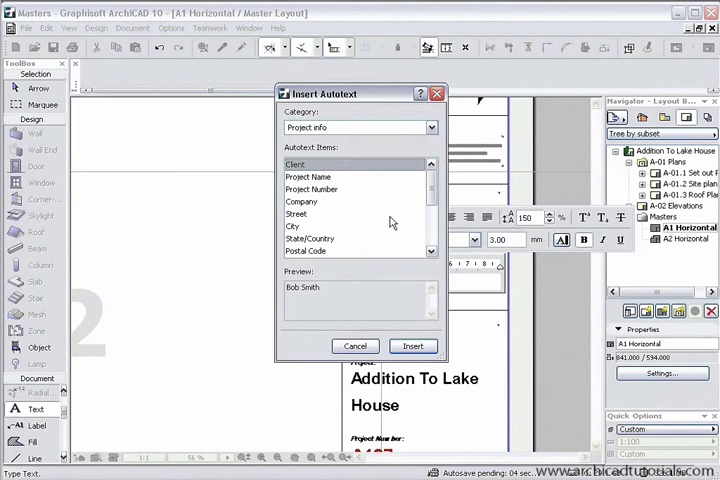
{"action": "left_click", "coordinate": [432, 127]}
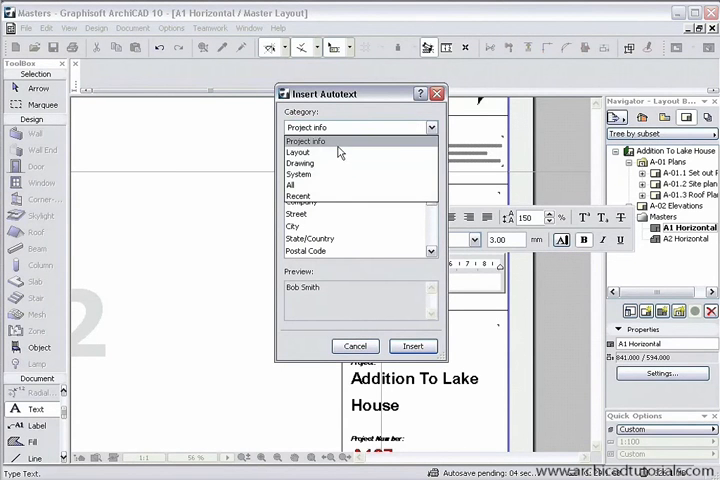
{"action": "left_click", "coordinate": [299, 151]}
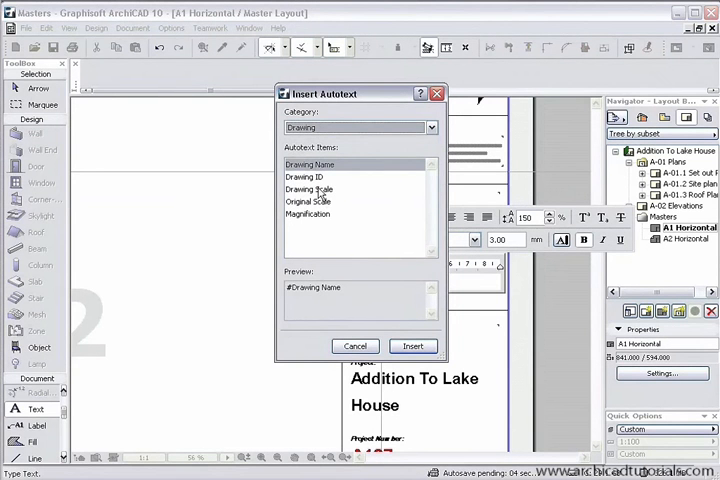
{"action": "left_click", "coordinate": [310, 189]}
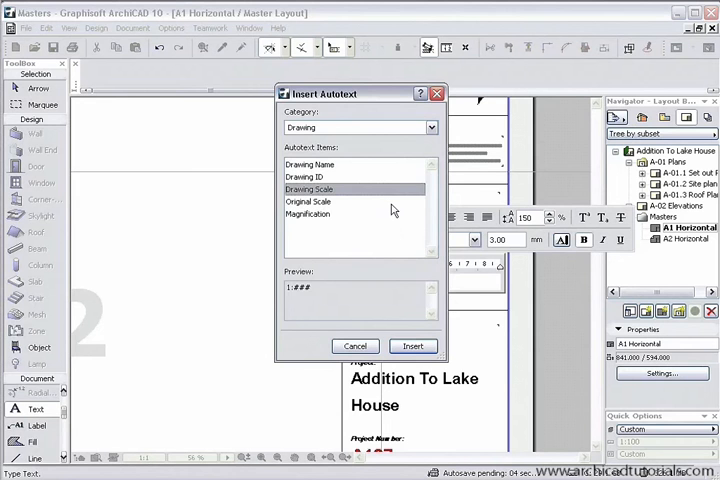
{"action": "left_click", "coordinate": [412, 345]}
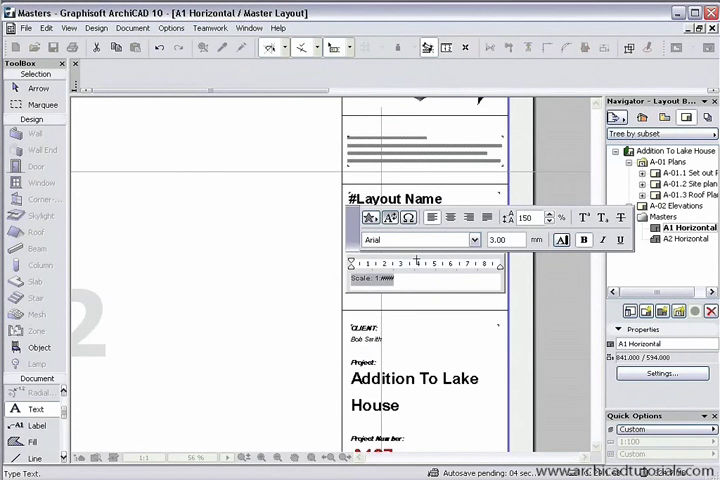
{"action": "mouse_move", "coordinate": [476, 239]}
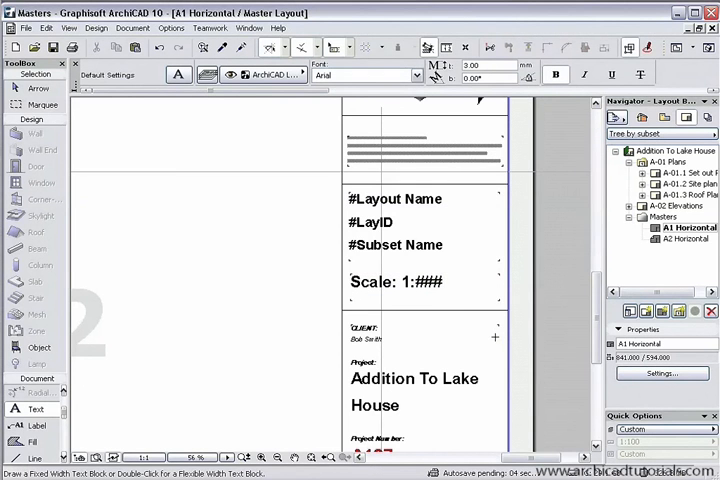
{"action": "mouse_move", "coordinate": [310, 457]}
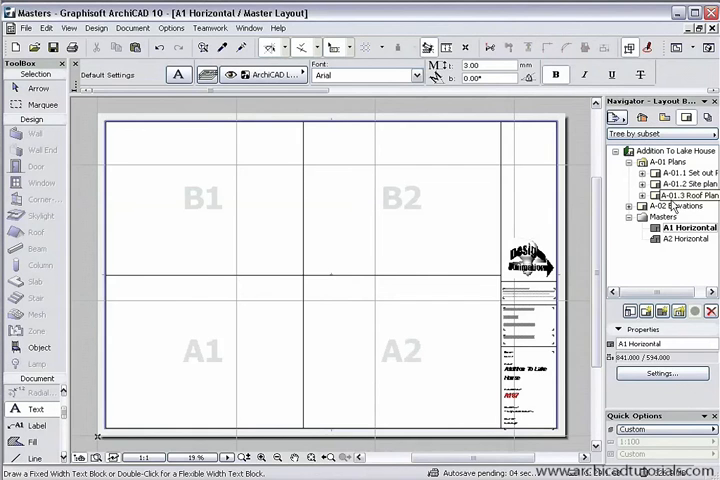
Step: Open A-02 Elevations and fit the sheet, showing Scale: 1:100 in its title block
{"action": "double_click", "coordinate": [680, 206]}
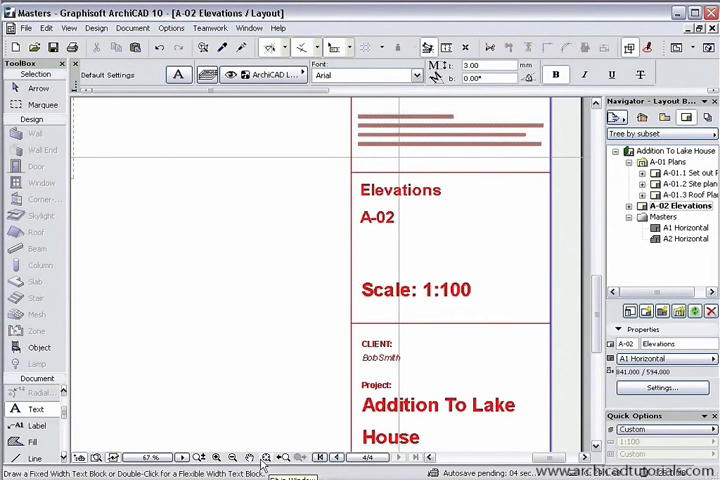
{"action": "left_click", "coordinate": [232, 457]}
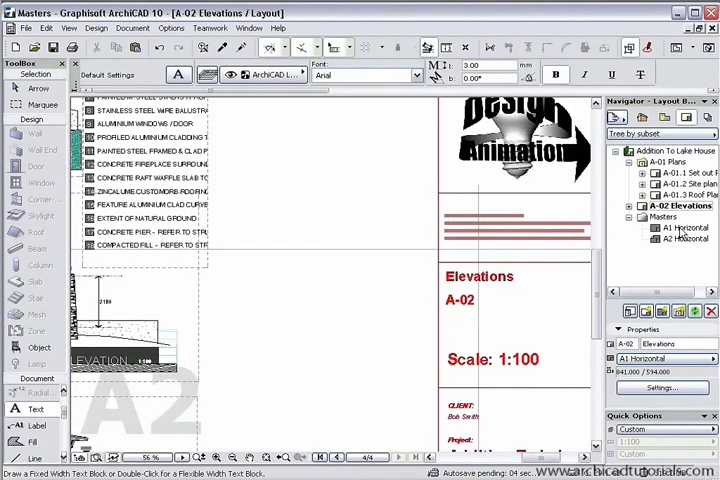
Step: Reopen the A1 Horizontal master, cancel Insert Autotext, deselect, and right-click the layout book root
{"action": "left_click", "coordinate": [676, 239]}
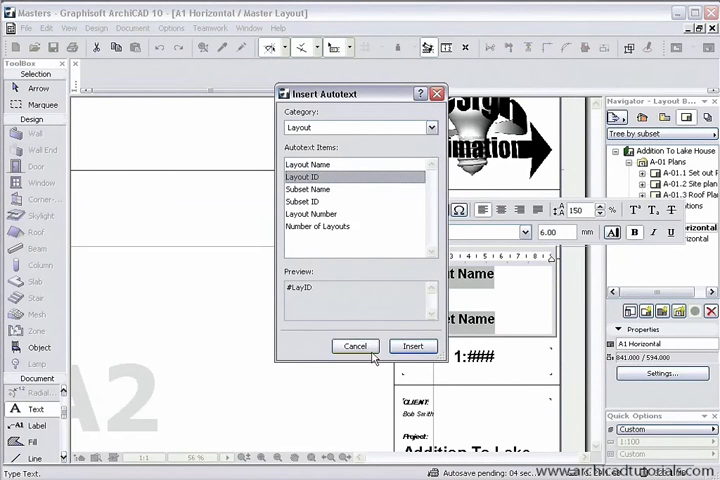
{"action": "left_click", "coordinate": [412, 346]}
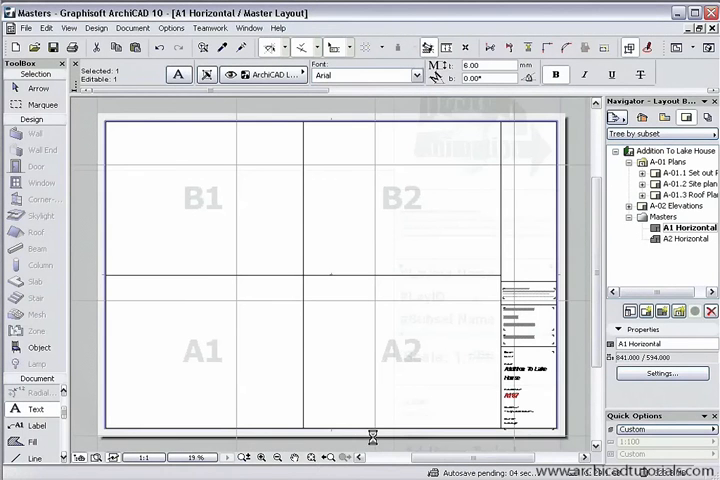
{"action": "left_click", "coordinate": [35, 409]}
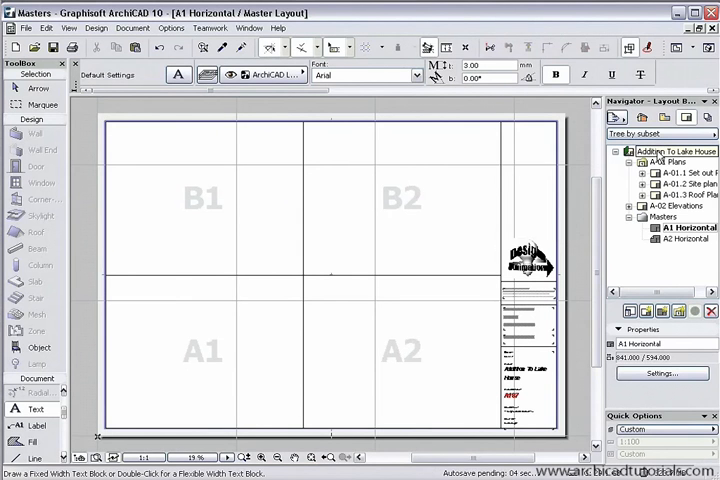
{"action": "left_click", "coordinate": [655, 151]}
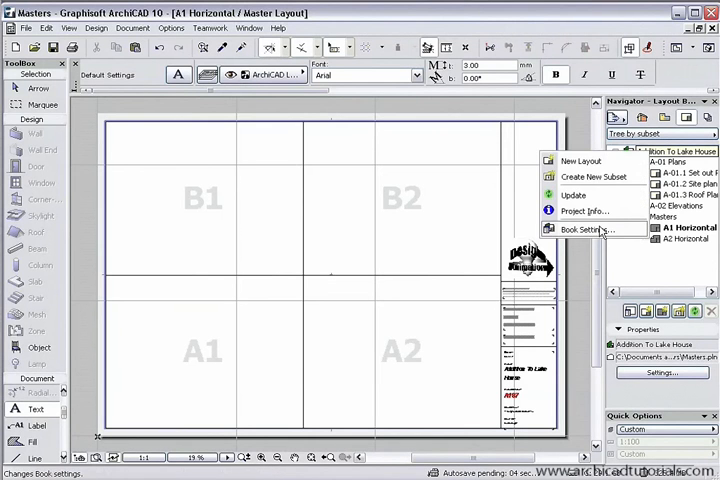
Step: Switch Book Settings to Use Flat Layout Order, numbering layouts A-01 to A-04
{"action": "left_click", "coordinate": [590, 229]}
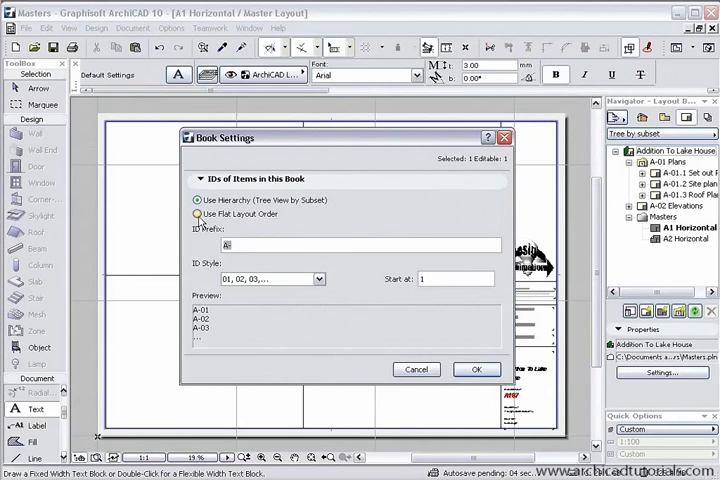
{"action": "left_click", "coordinate": [197, 213]}
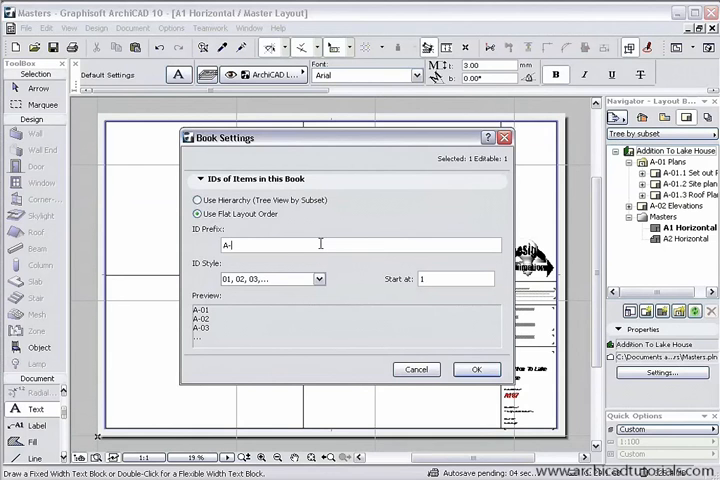
{"action": "left_click", "coordinate": [477, 369]}
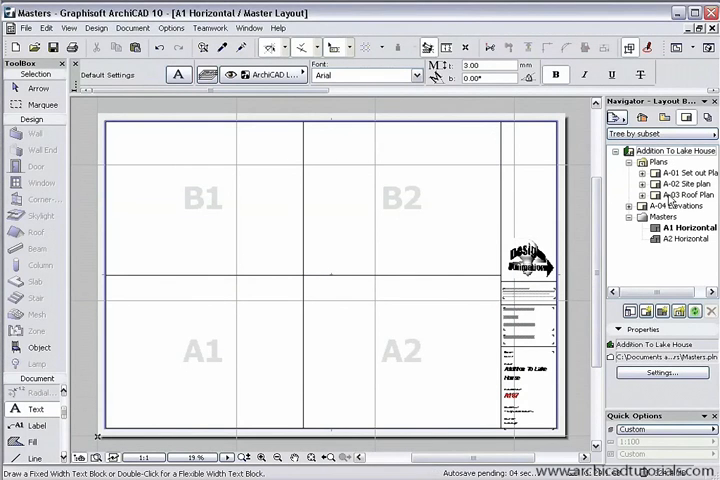
Step: Move Roof Plan ahead of Site plan so it becomes A-02, page 2 of 4
{"action": "double_click", "coordinate": [685, 194]}
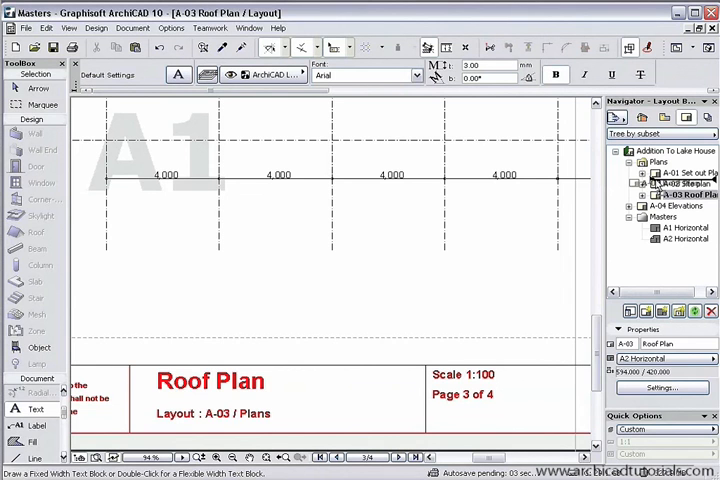
{"action": "left_click", "coordinate": [683, 183]}
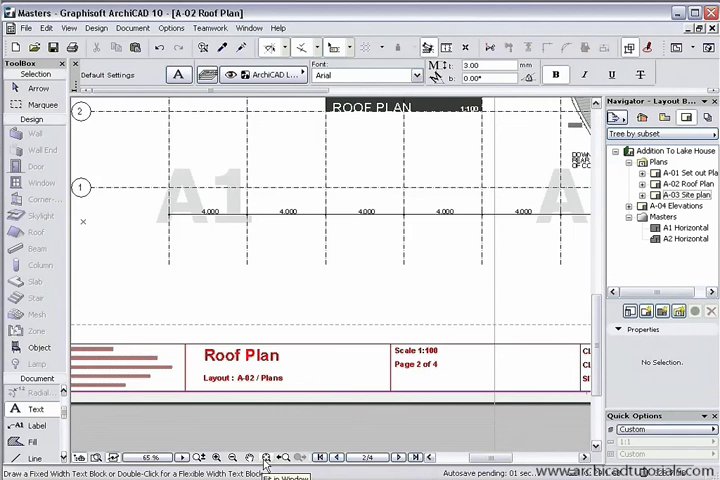
{"action": "left_click", "coordinate": [267, 458]}
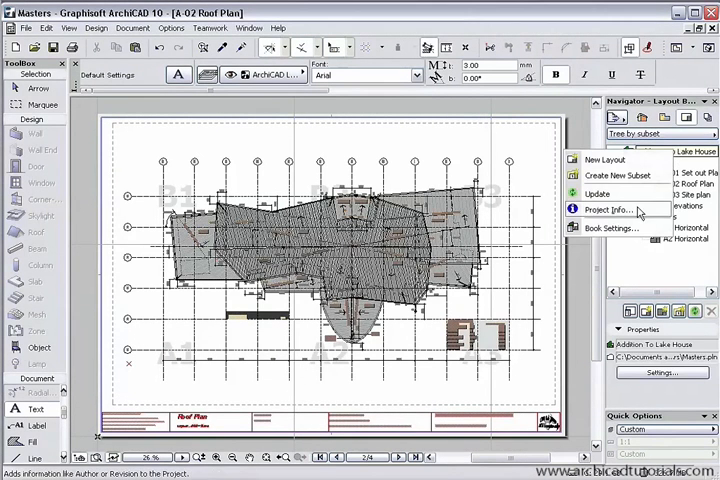
Step: Switch Book Settings numbering back to Use Hierarchy (Tree View by Subset)
{"action": "left_click", "coordinate": [610, 227]}
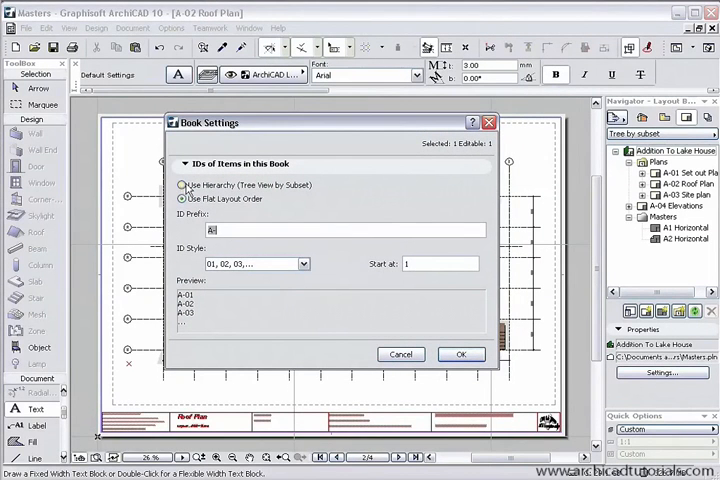
{"action": "left_click", "coordinate": [461, 354]}
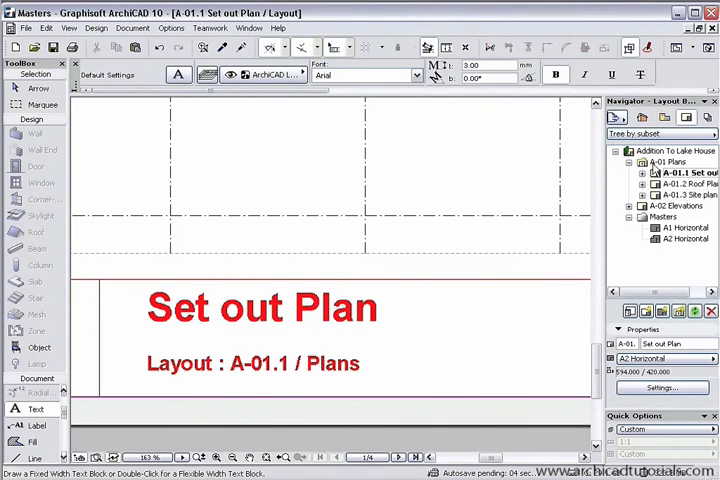
Step: Open the A-01.3 Site plan layout and zoom into its title block
{"action": "left_click", "coordinate": [683, 173]}
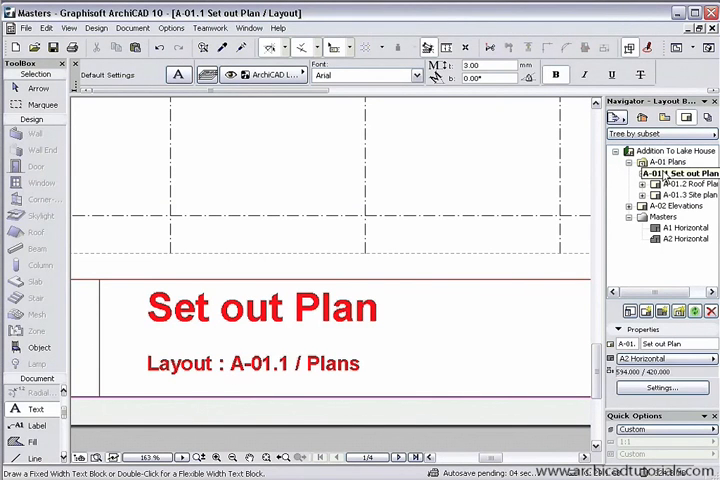
{"action": "left_click", "coordinate": [644, 172]}
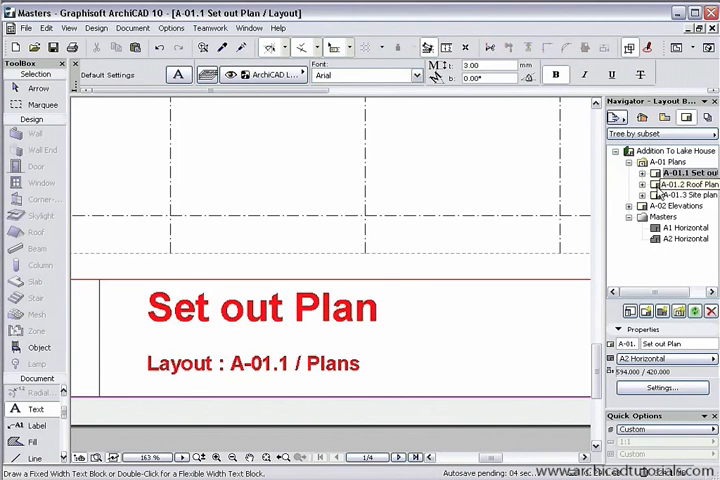
{"action": "left_click", "coordinate": [685, 184]}
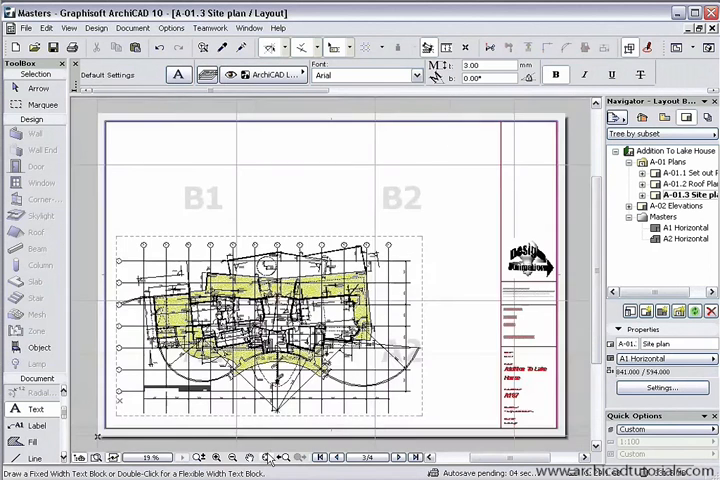
{"action": "left_click", "coordinate": [285, 457]}
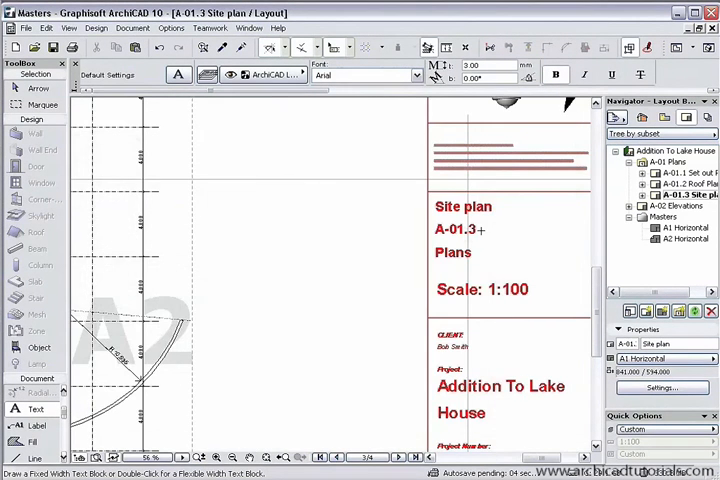
{"action": "mouse_move", "coordinate": [505, 236]}
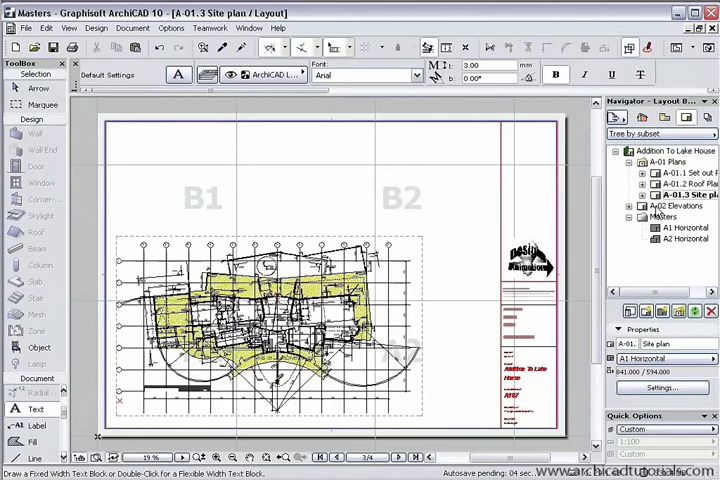
Step: Open the A-02 Elevations layout and fit the whole sheet in the window
{"action": "double_click", "coordinate": [665, 195]}
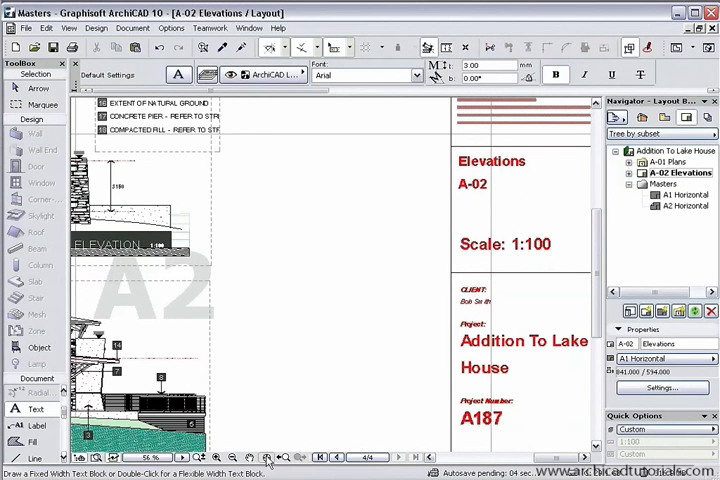
{"action": "left_click", "coordinate": [267, 457]}
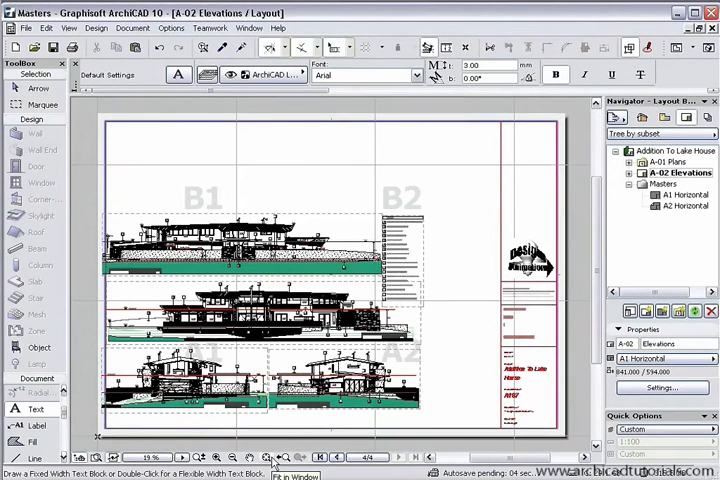